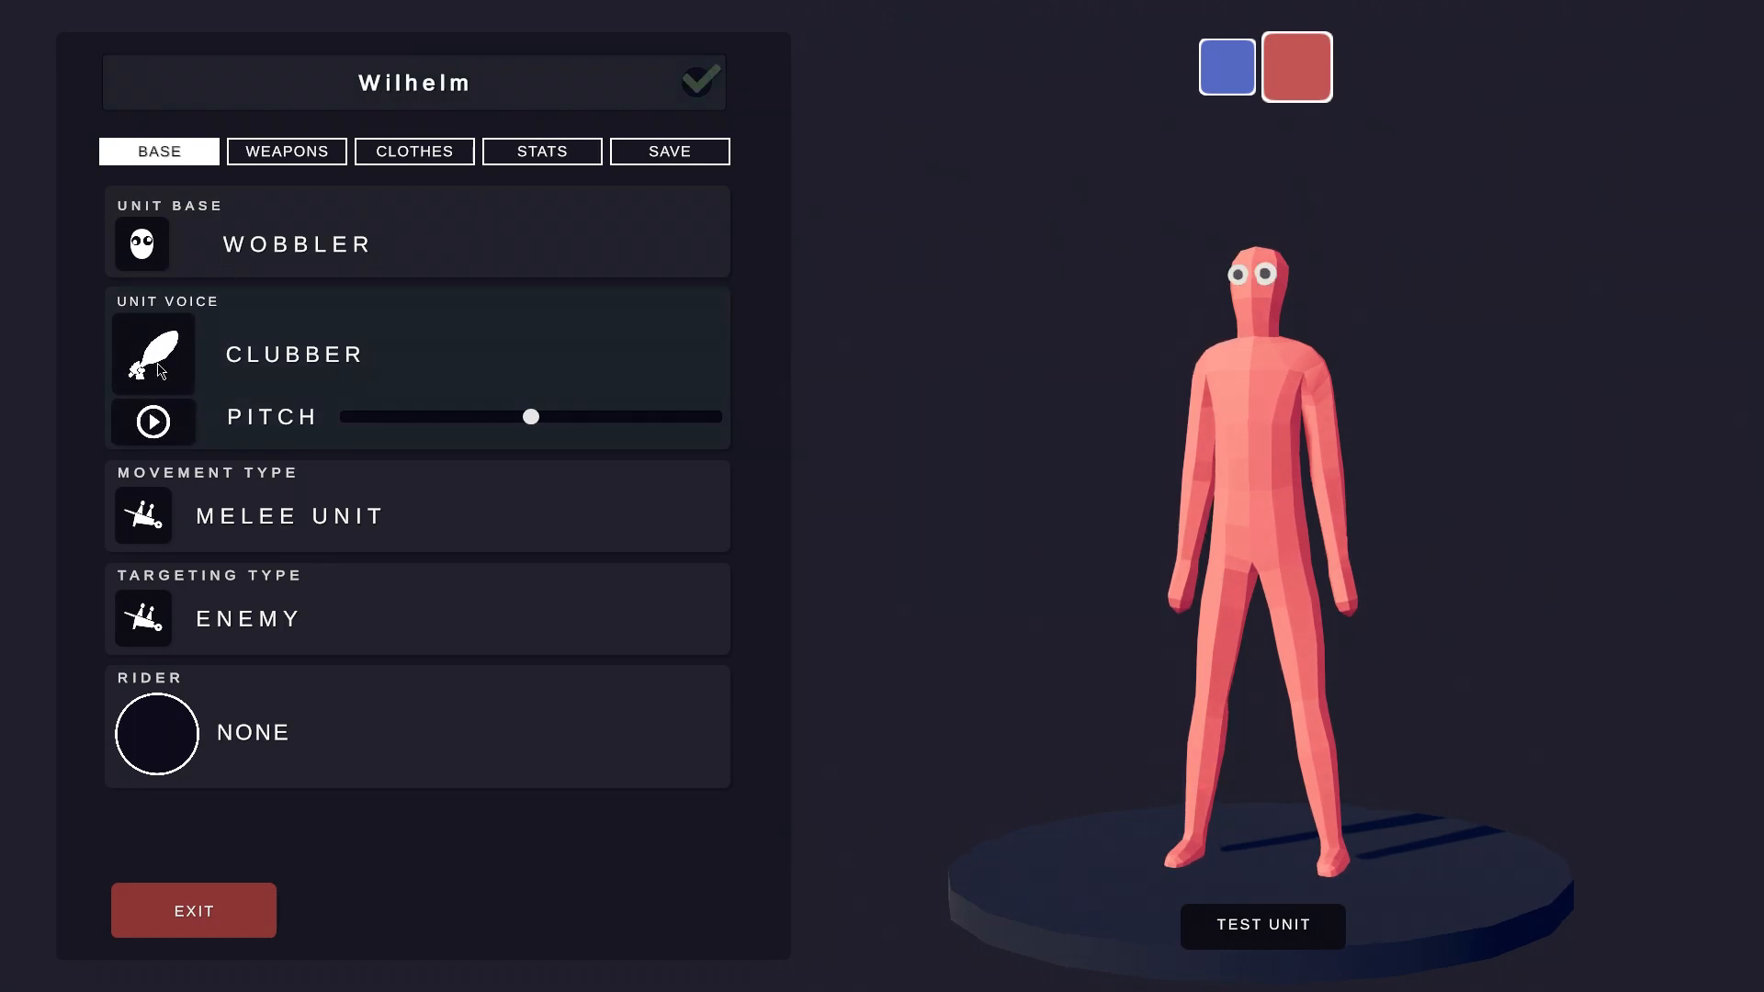
Give Wilhelm the Ball N' Chain voice from the unit voice list.
left_click(153, 353)
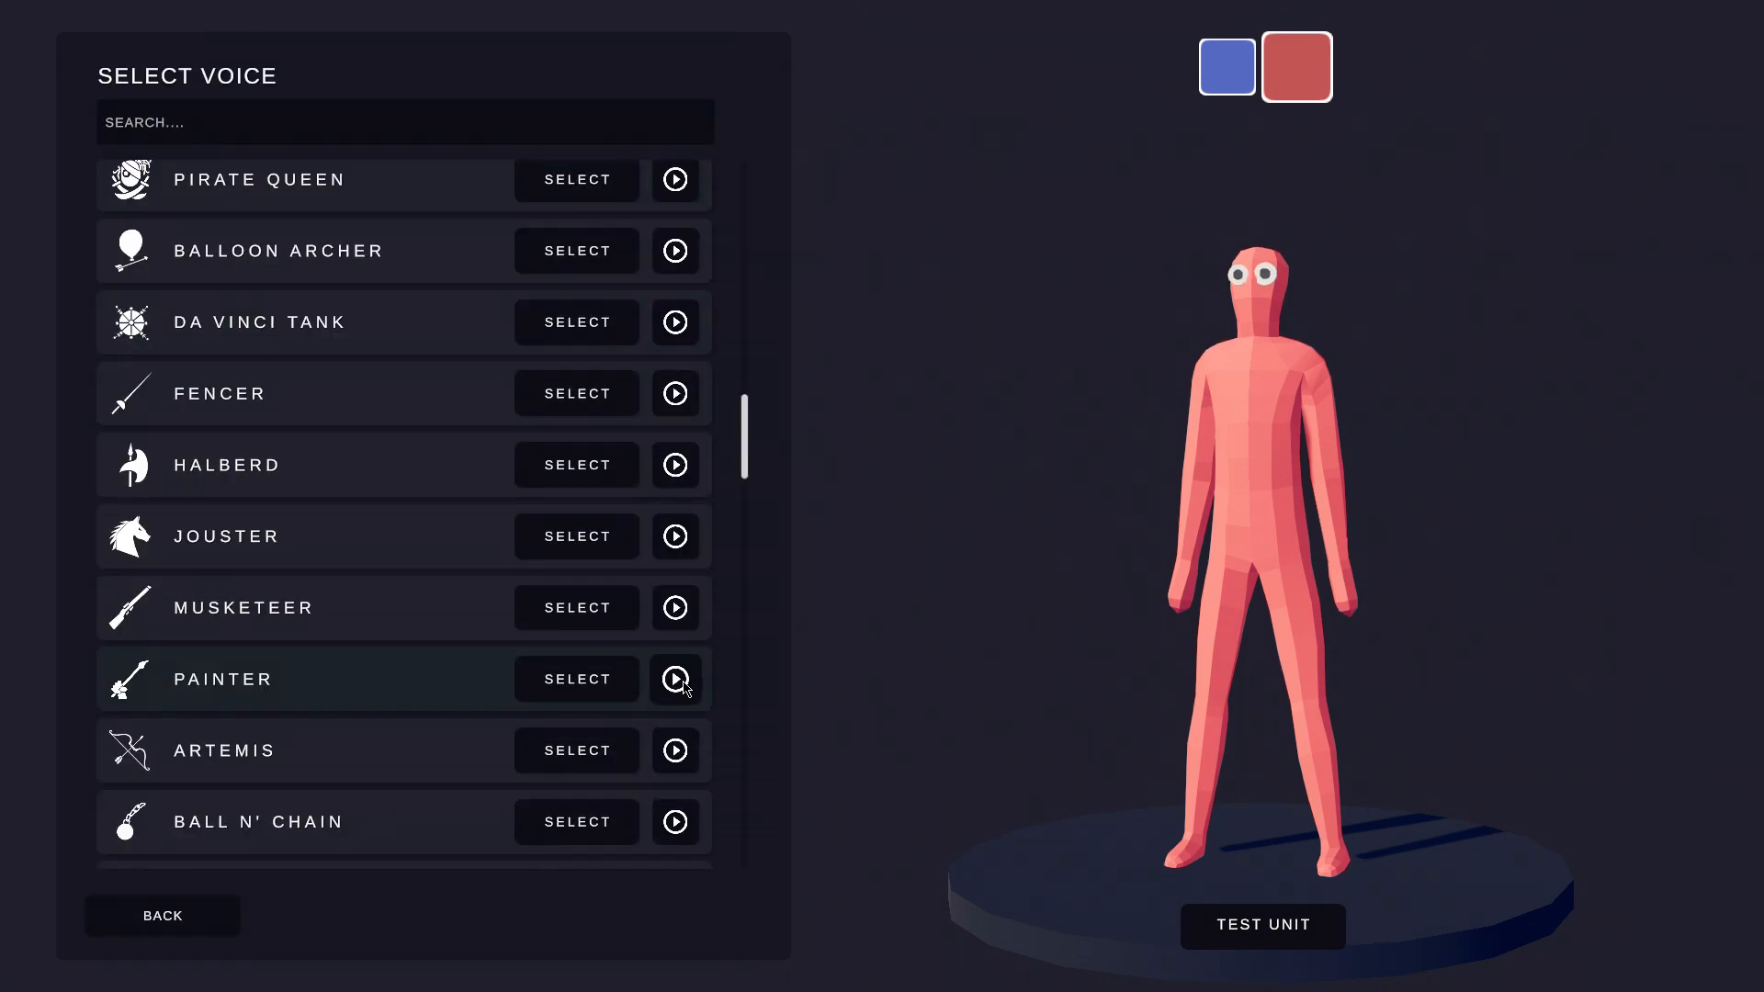
left_click(575, 821)
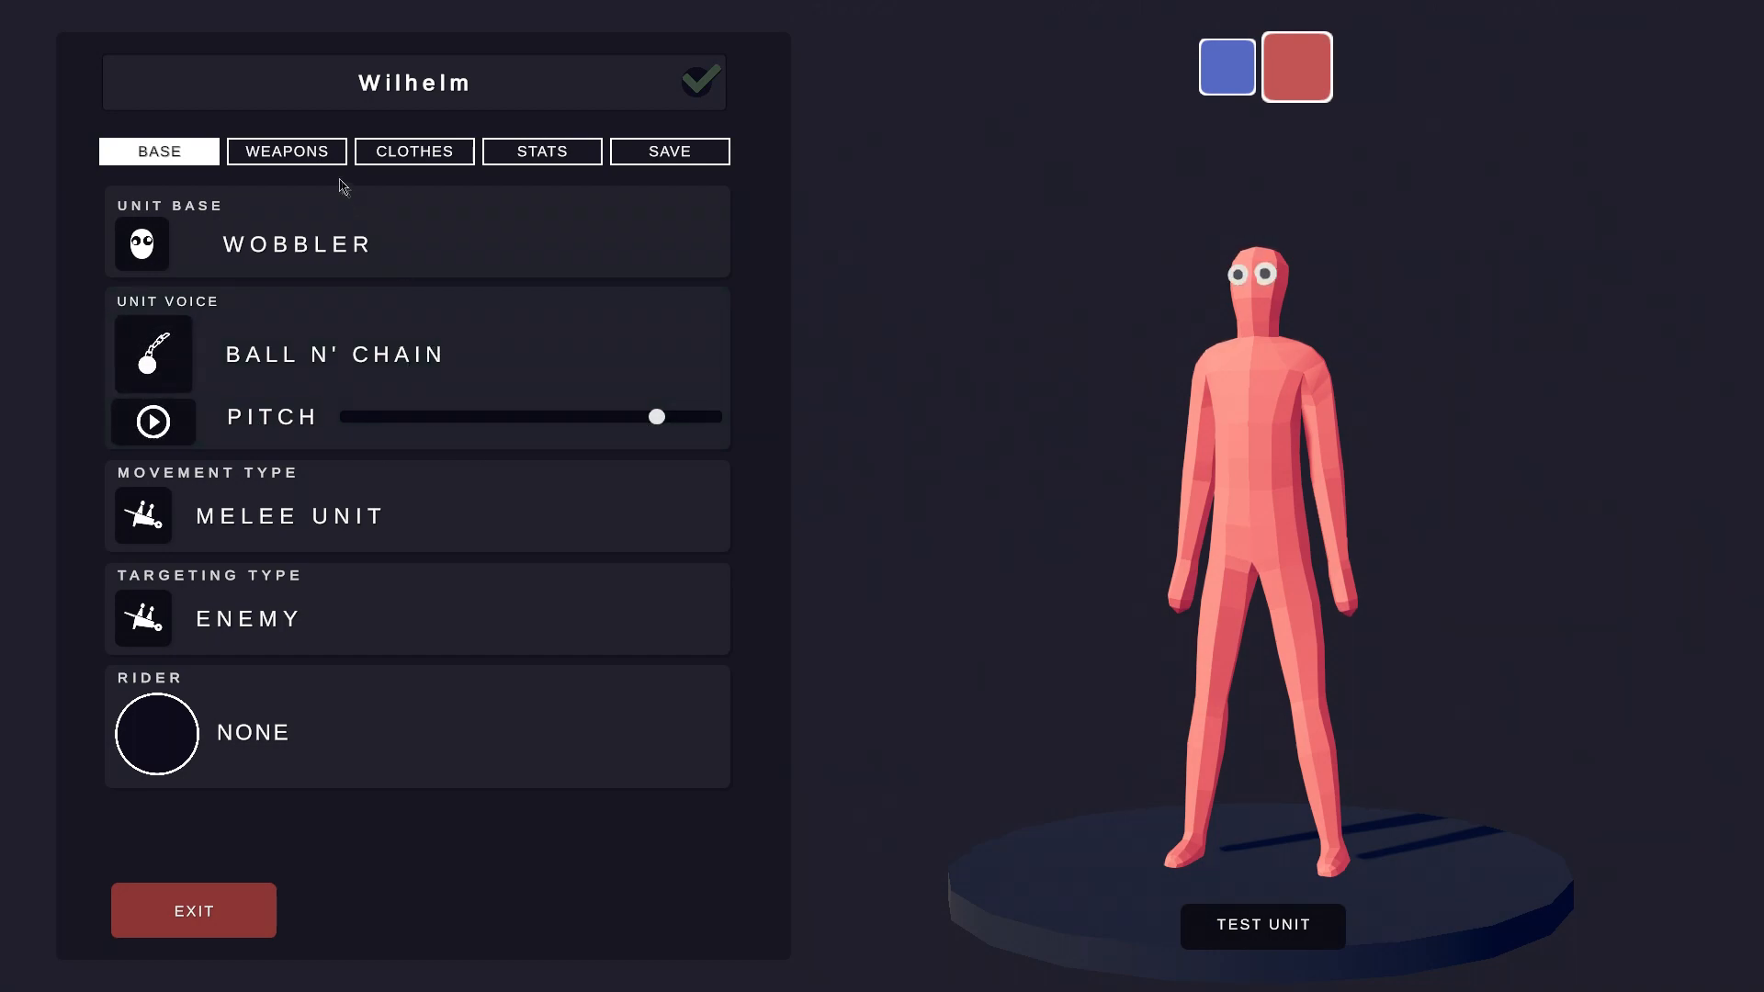
Filter the main weapon list to the TABG category for the Inflatable Hammer.
left_click(286, 150)
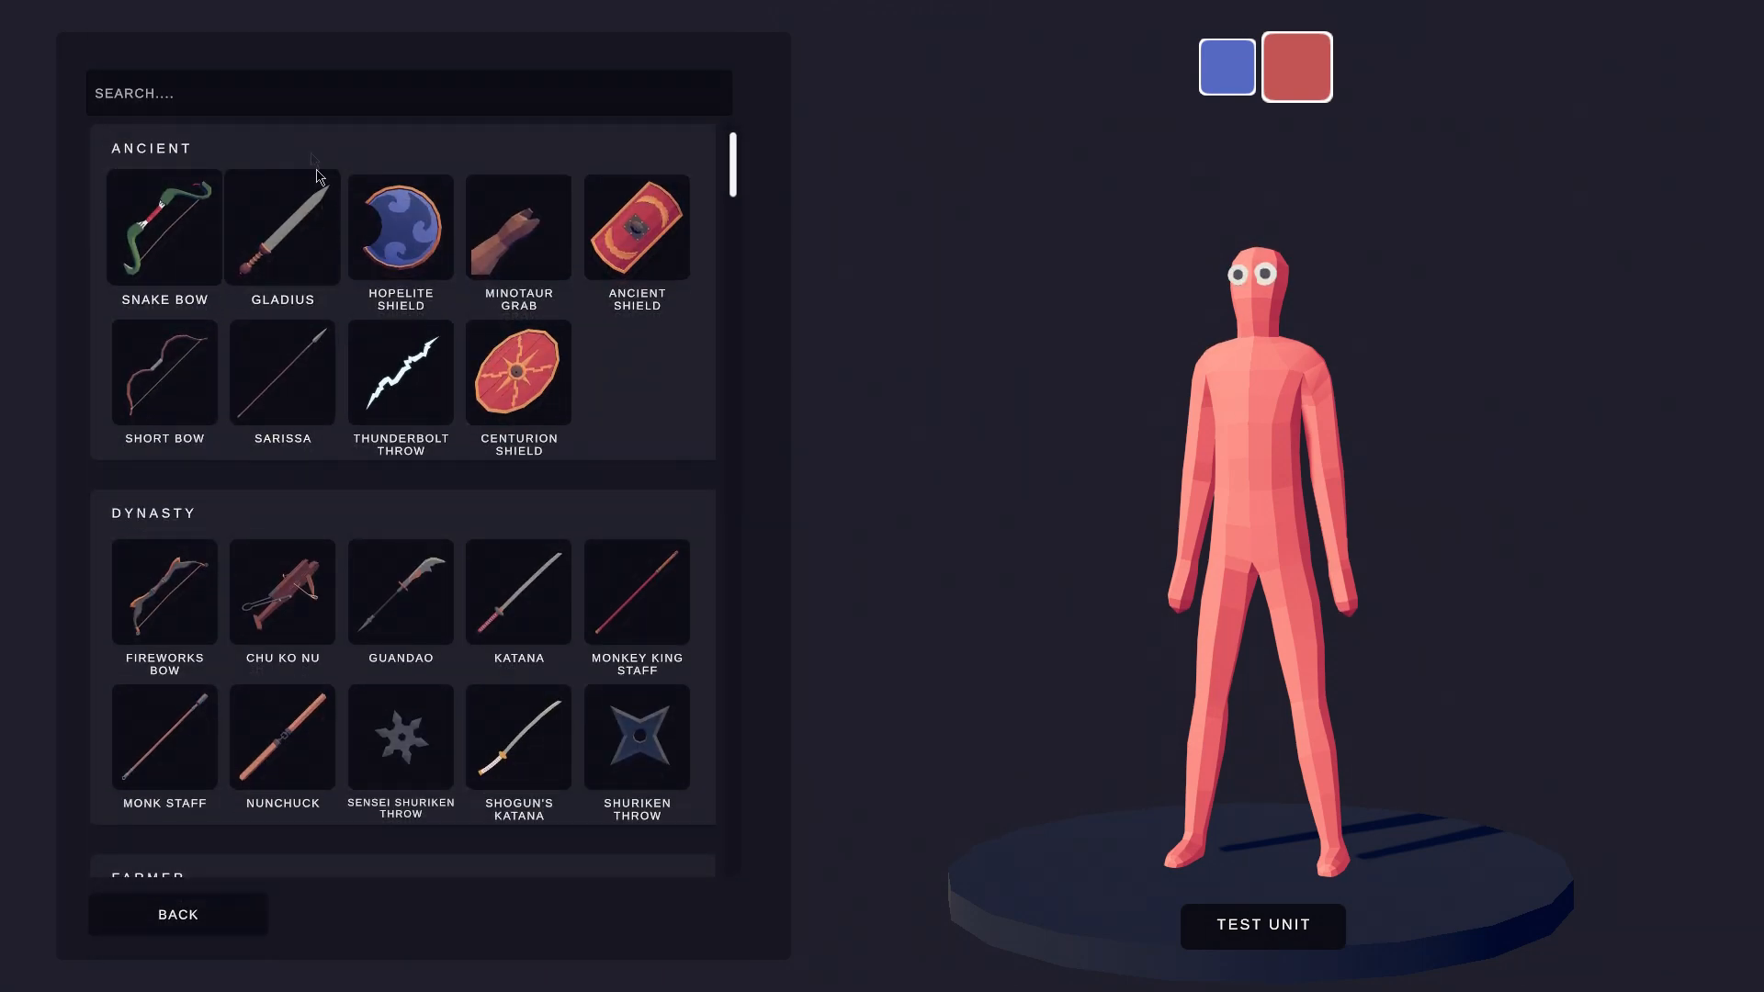
type("TABG")
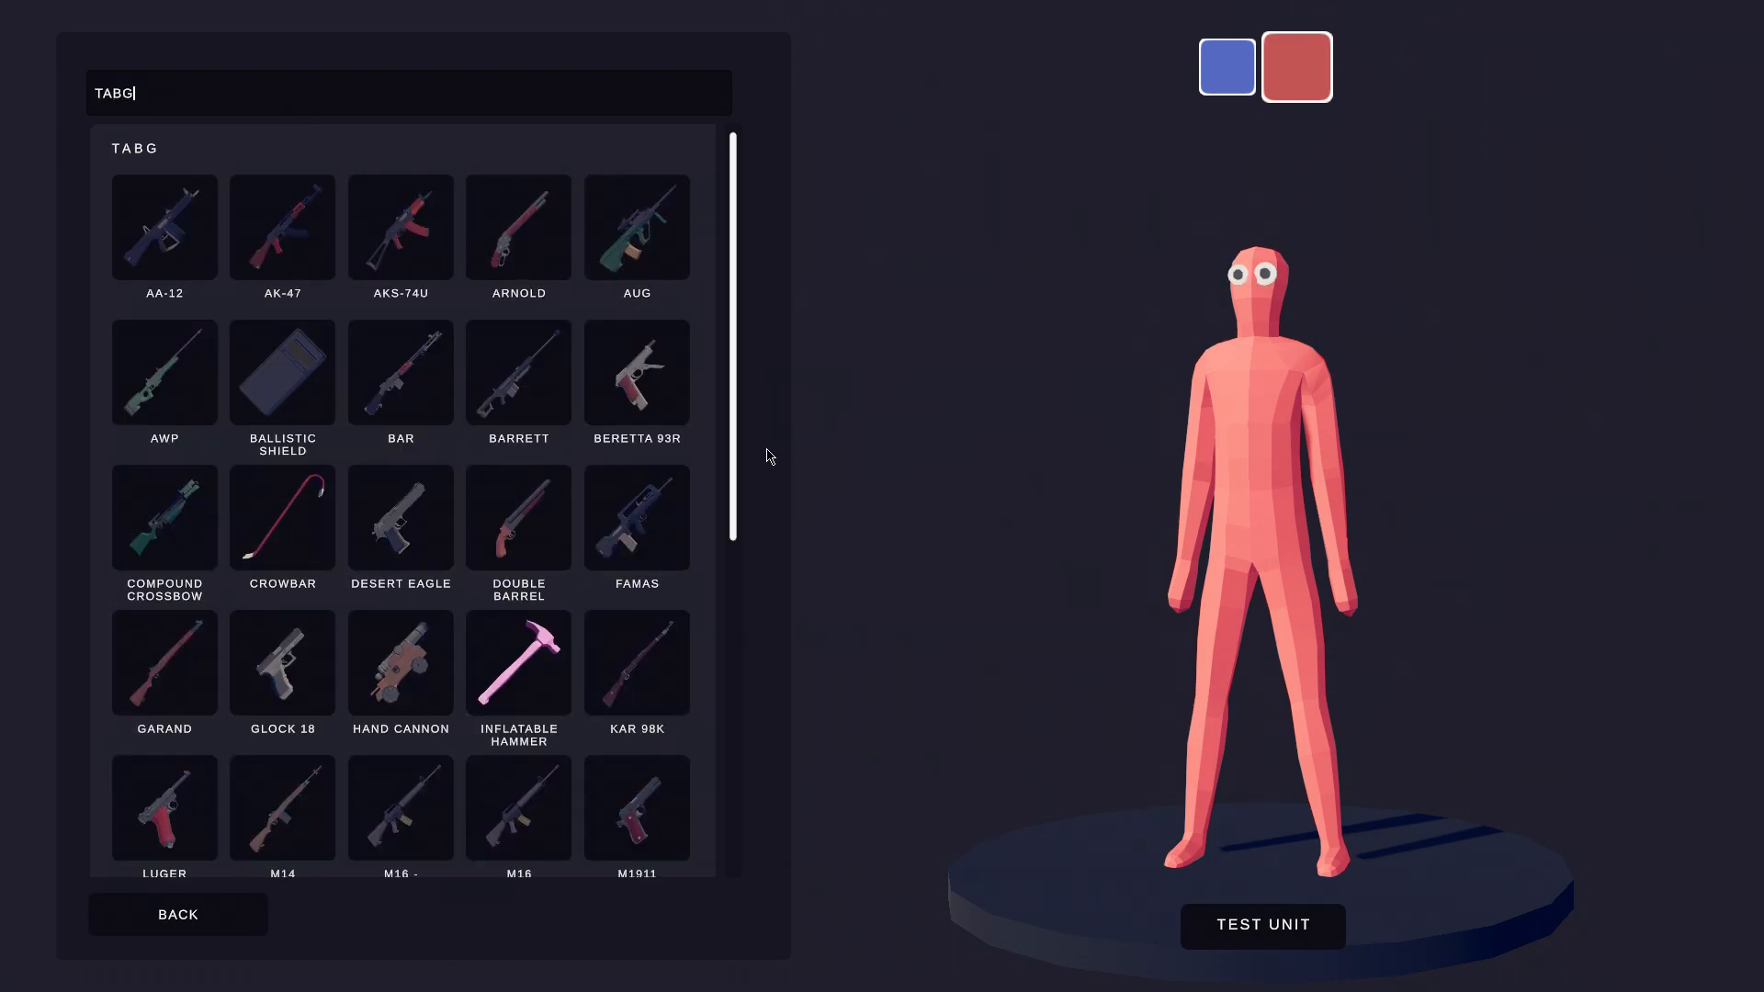
mouse_move(720, 477)
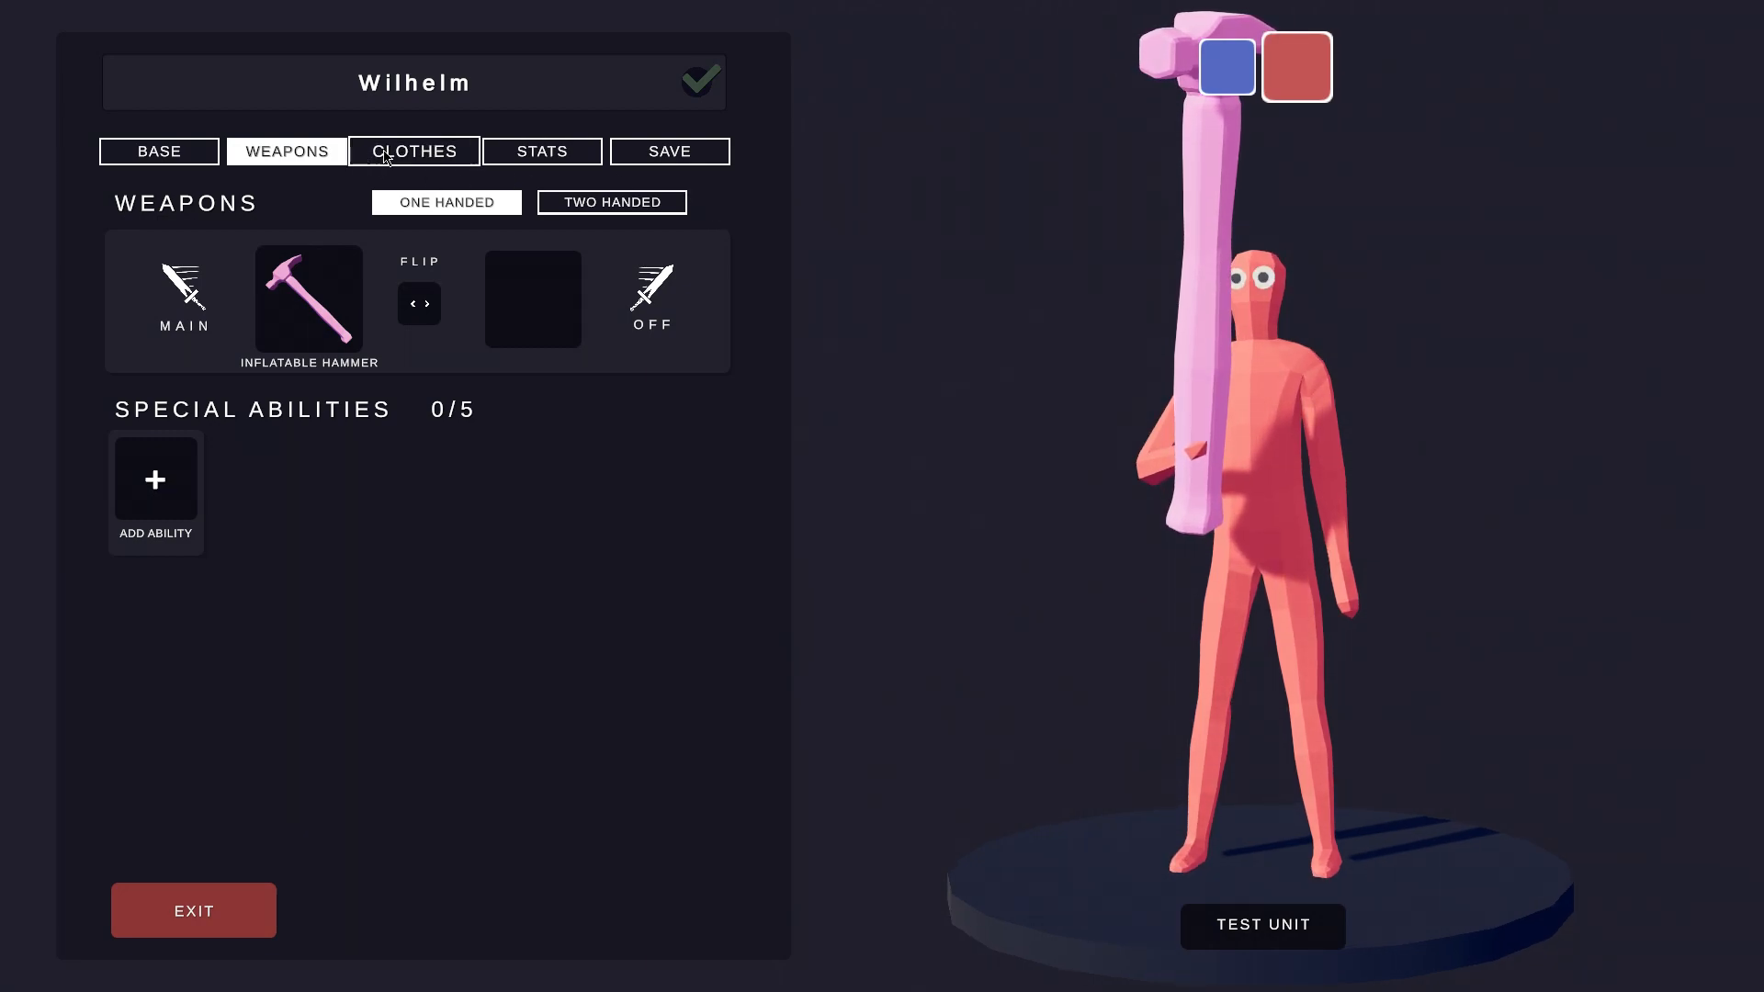
Add the Wilnyl Hair 00 and search WIL for the Wilnyl shirt and pants.
left_click(414, 150)
type("w")
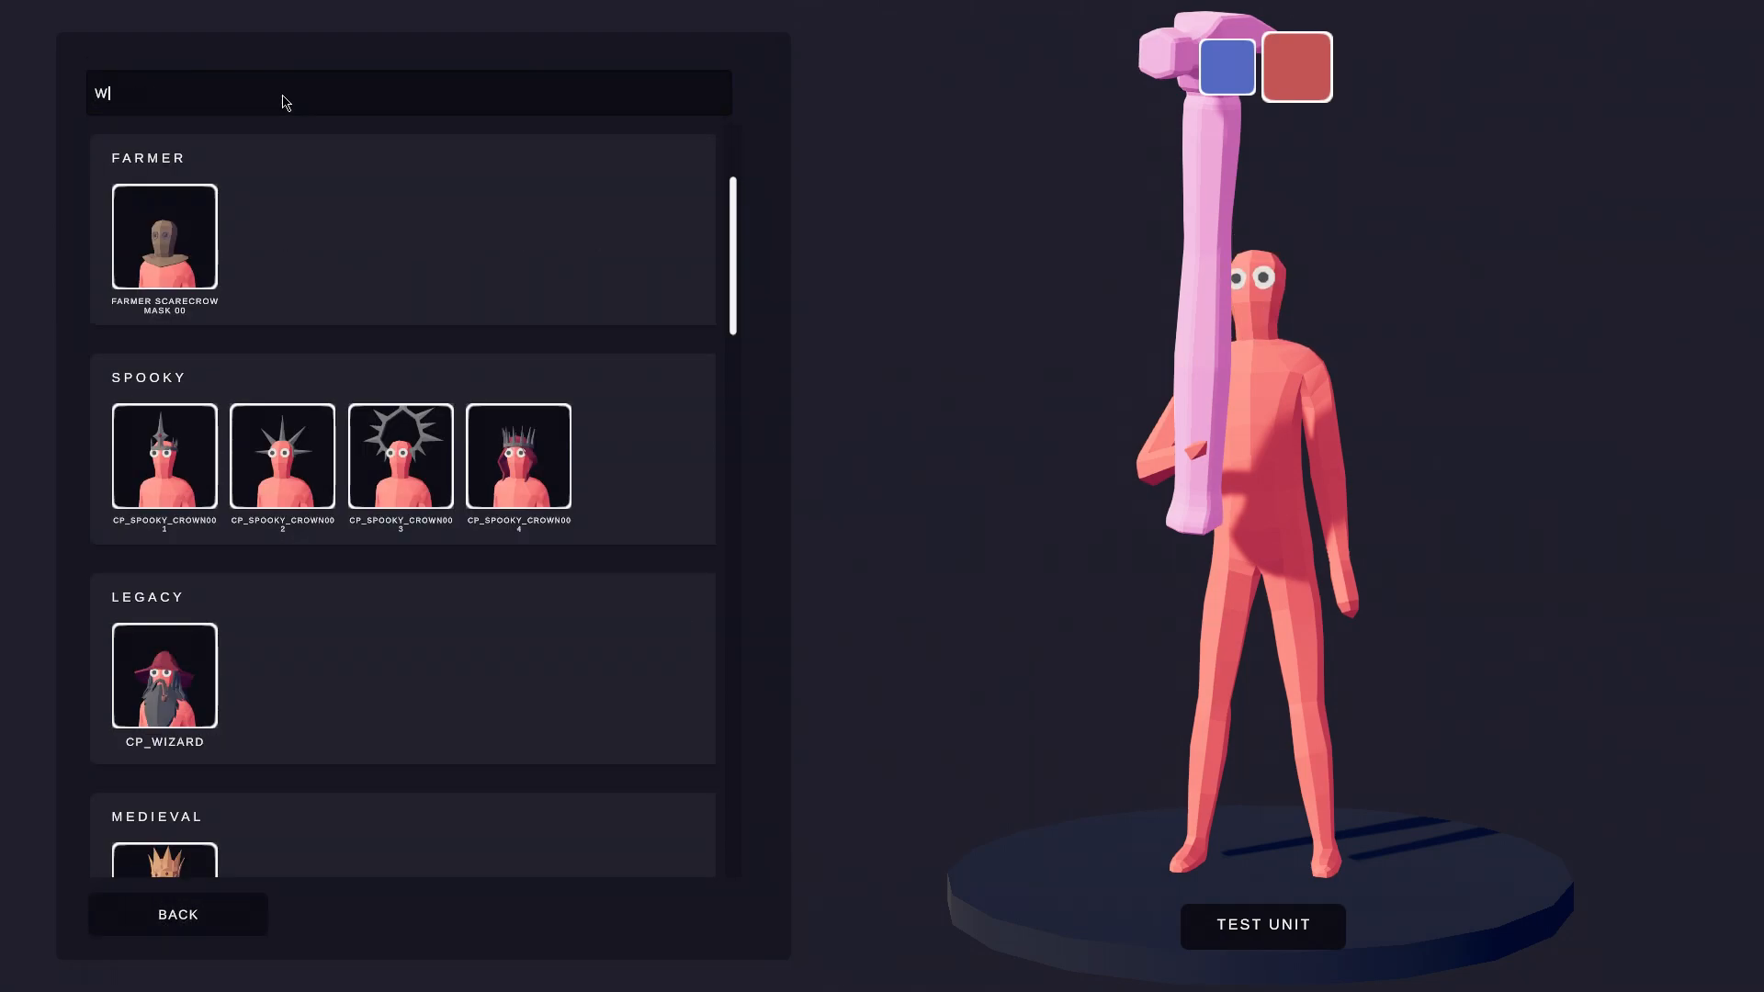
type("il")
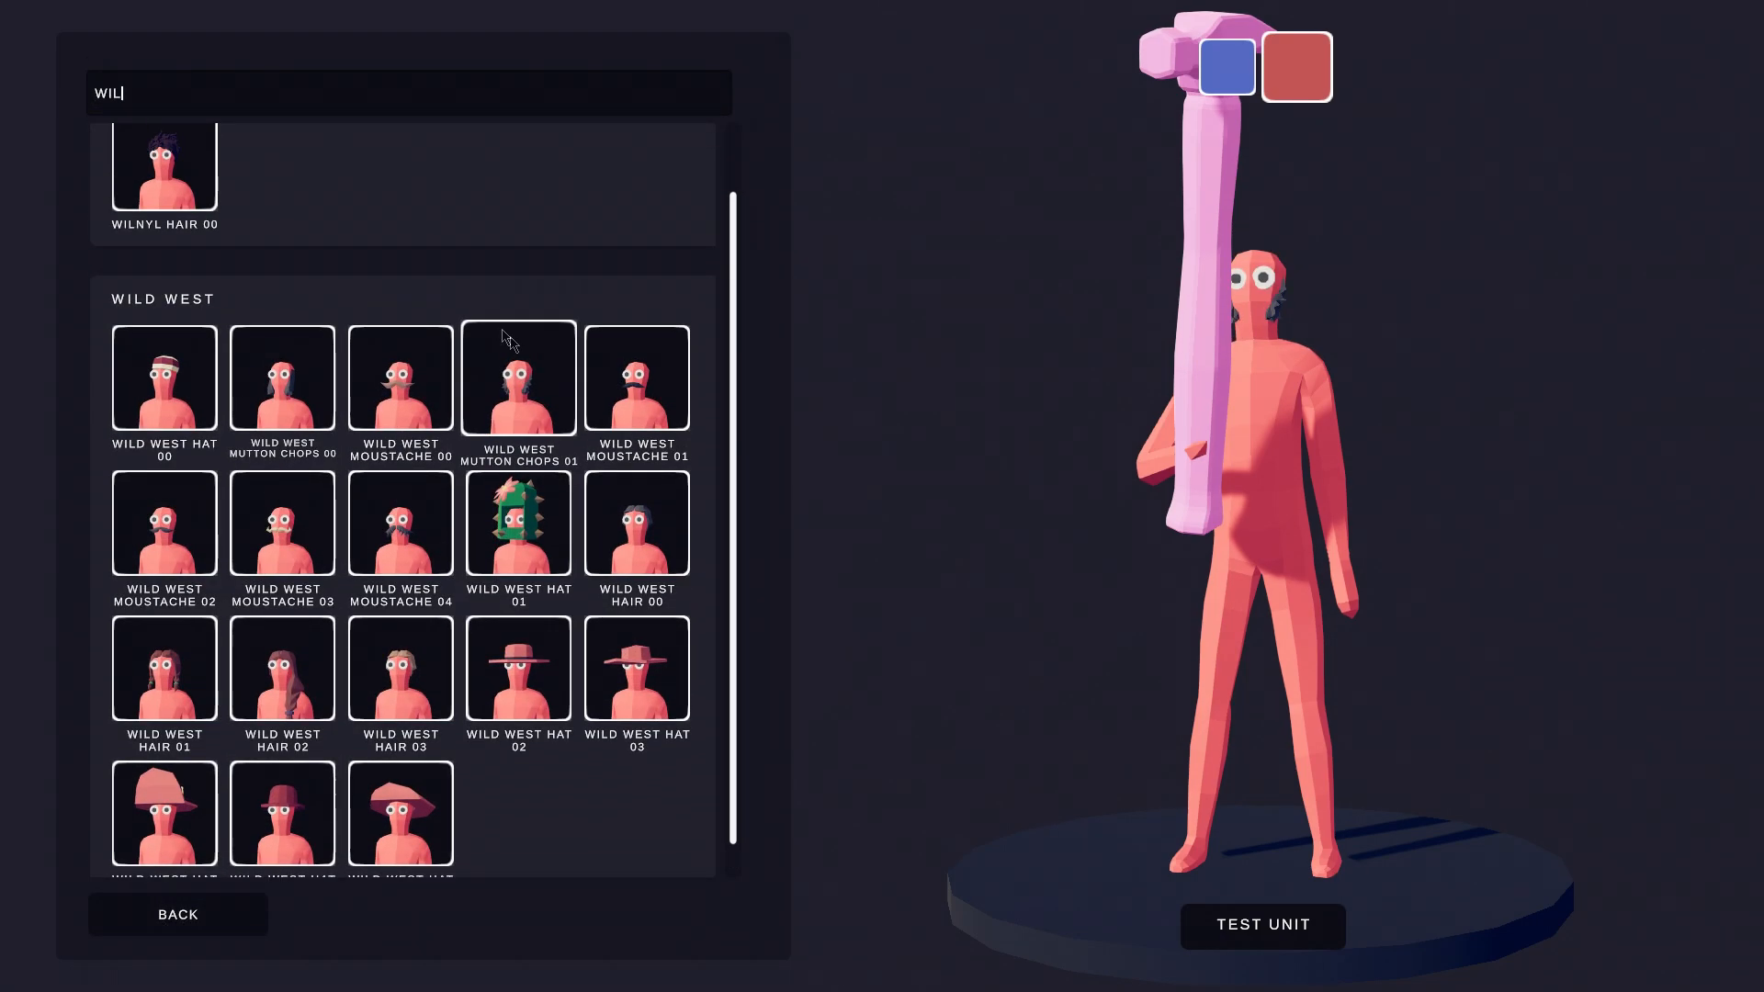
left_click(177, 913)
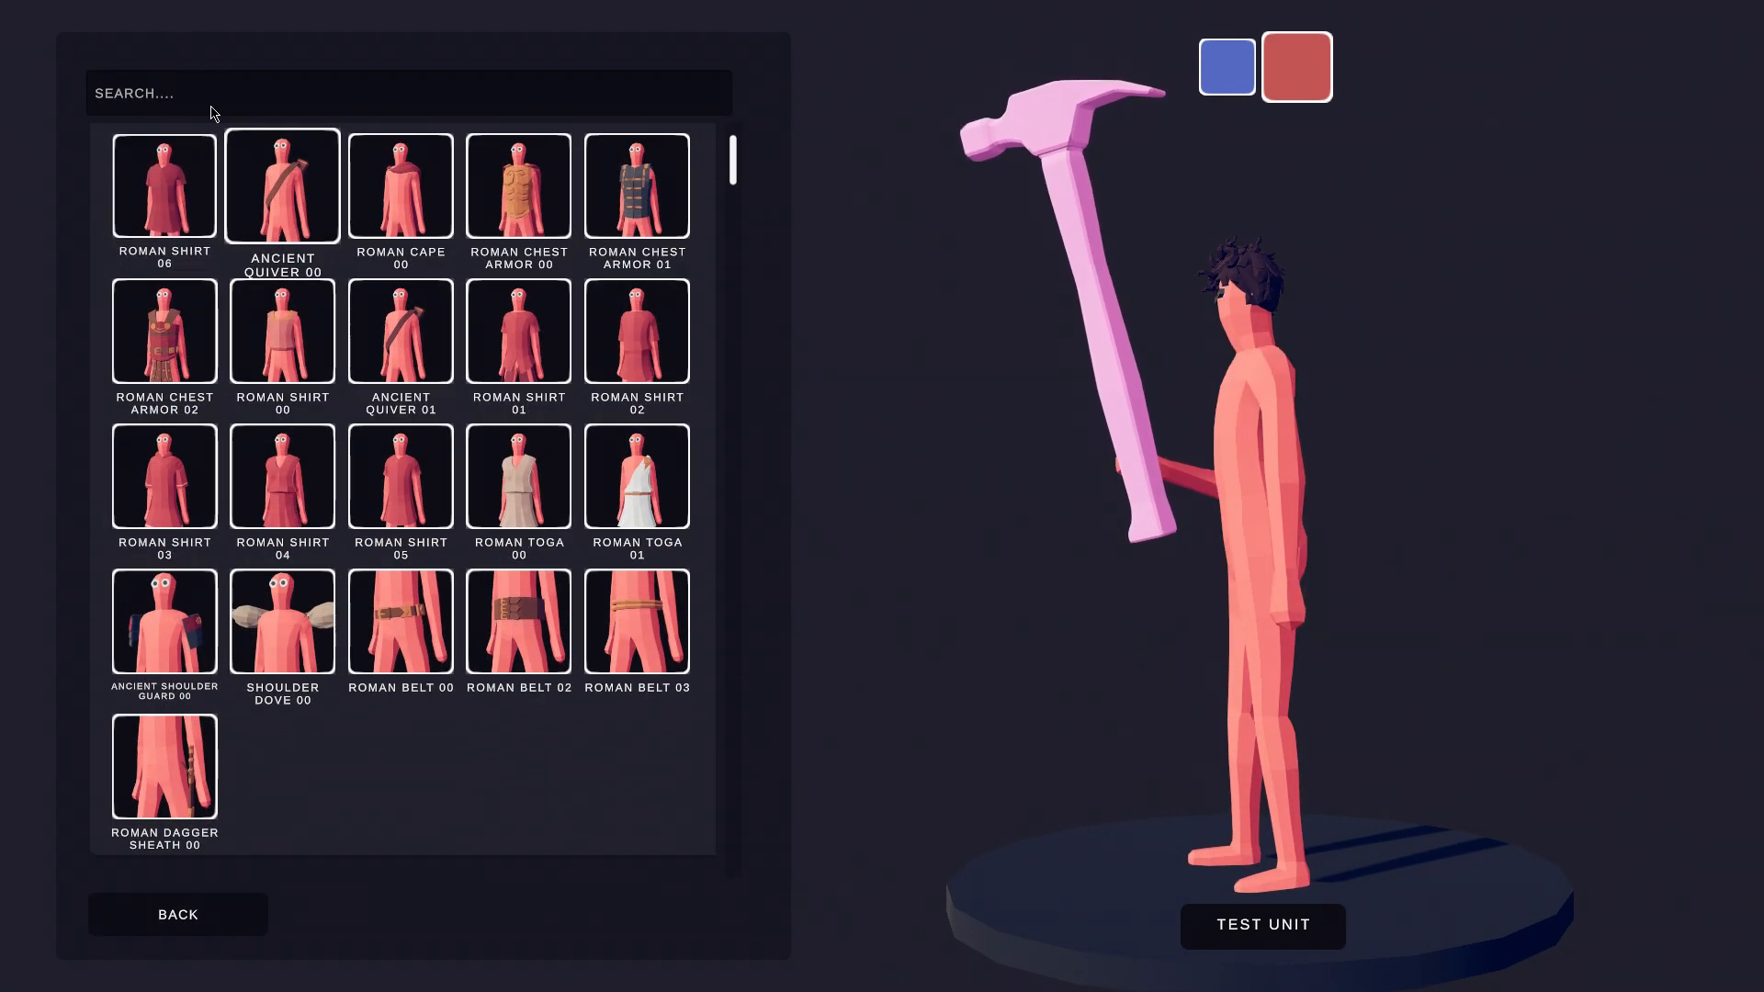
type("WIL")
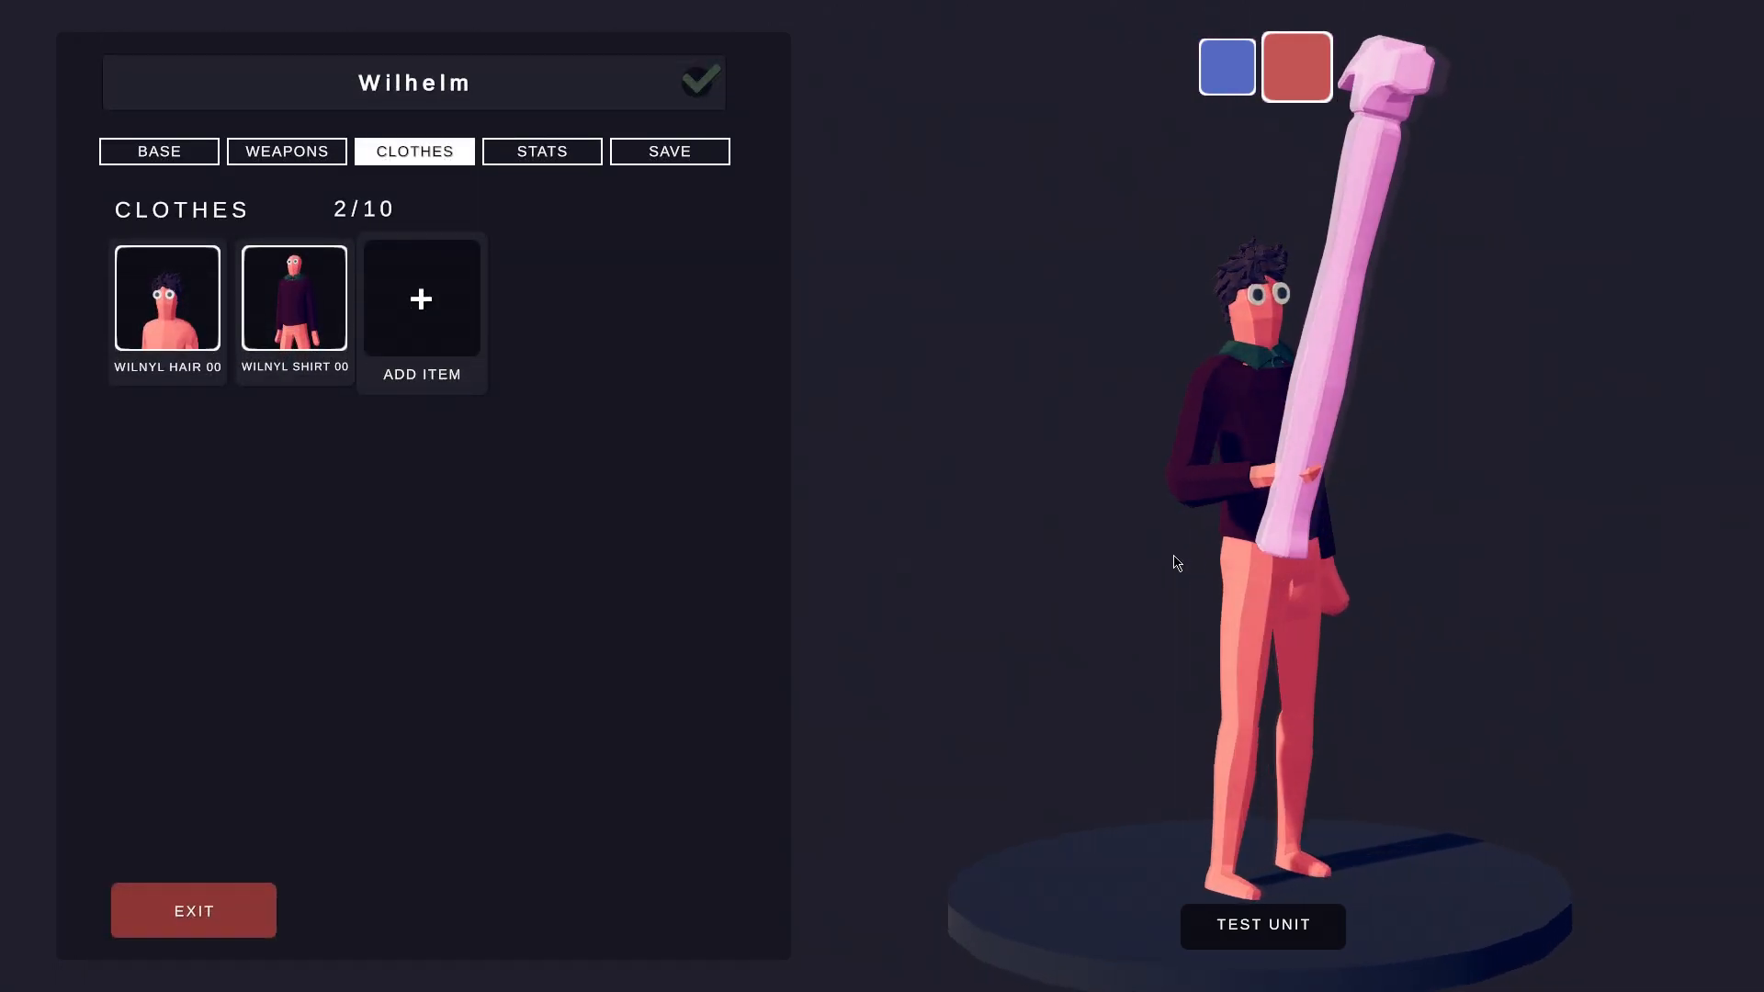
left_click(420, 298)
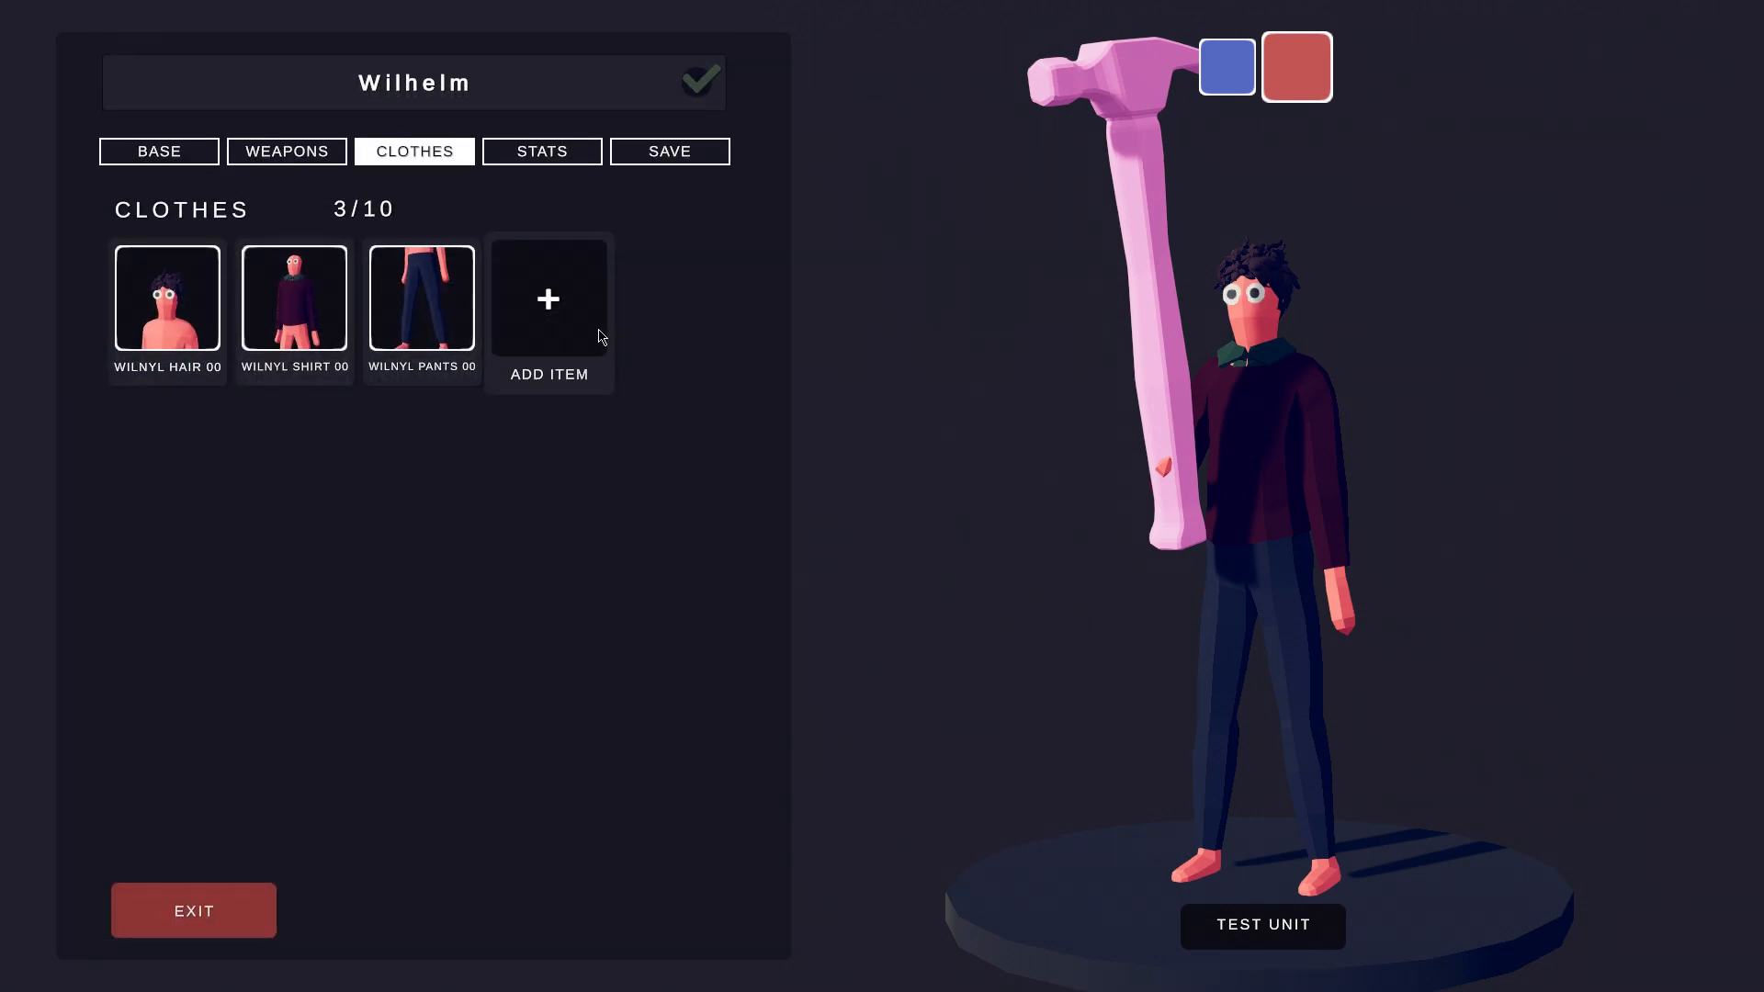
Add Wilnyls Gloves 00 from the Arms clothing and recolour them dark.
left_click(549, 298)
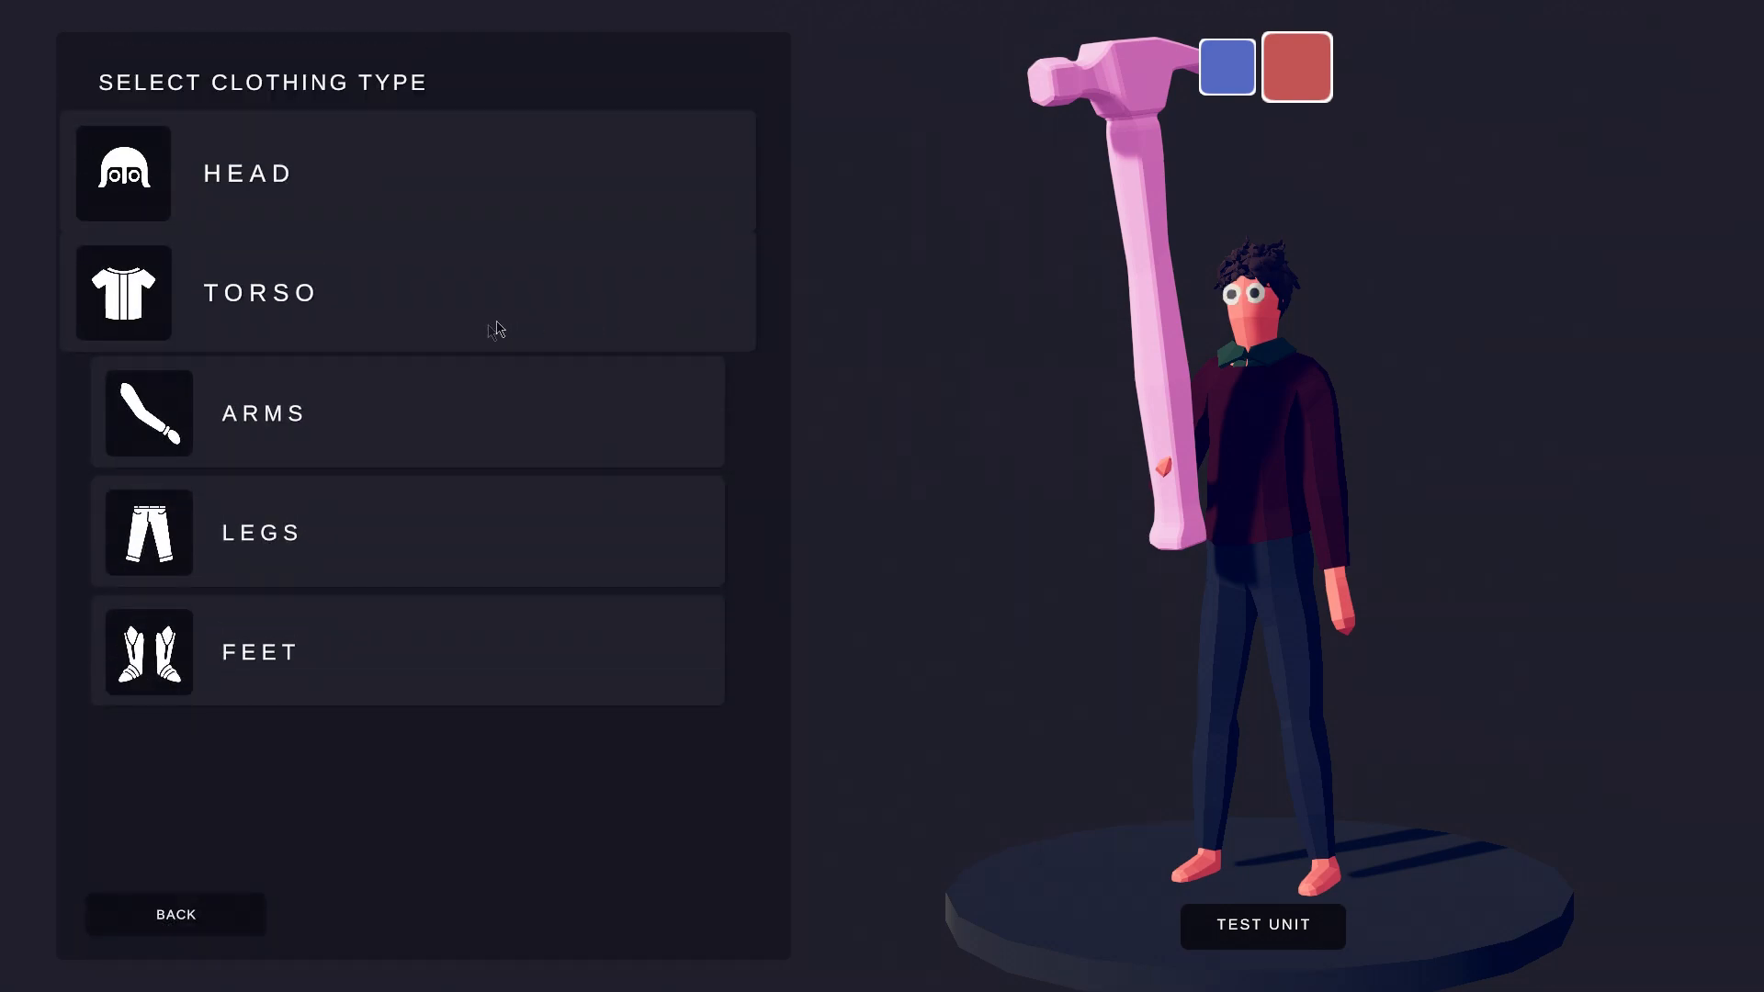
left_click(262, 413)
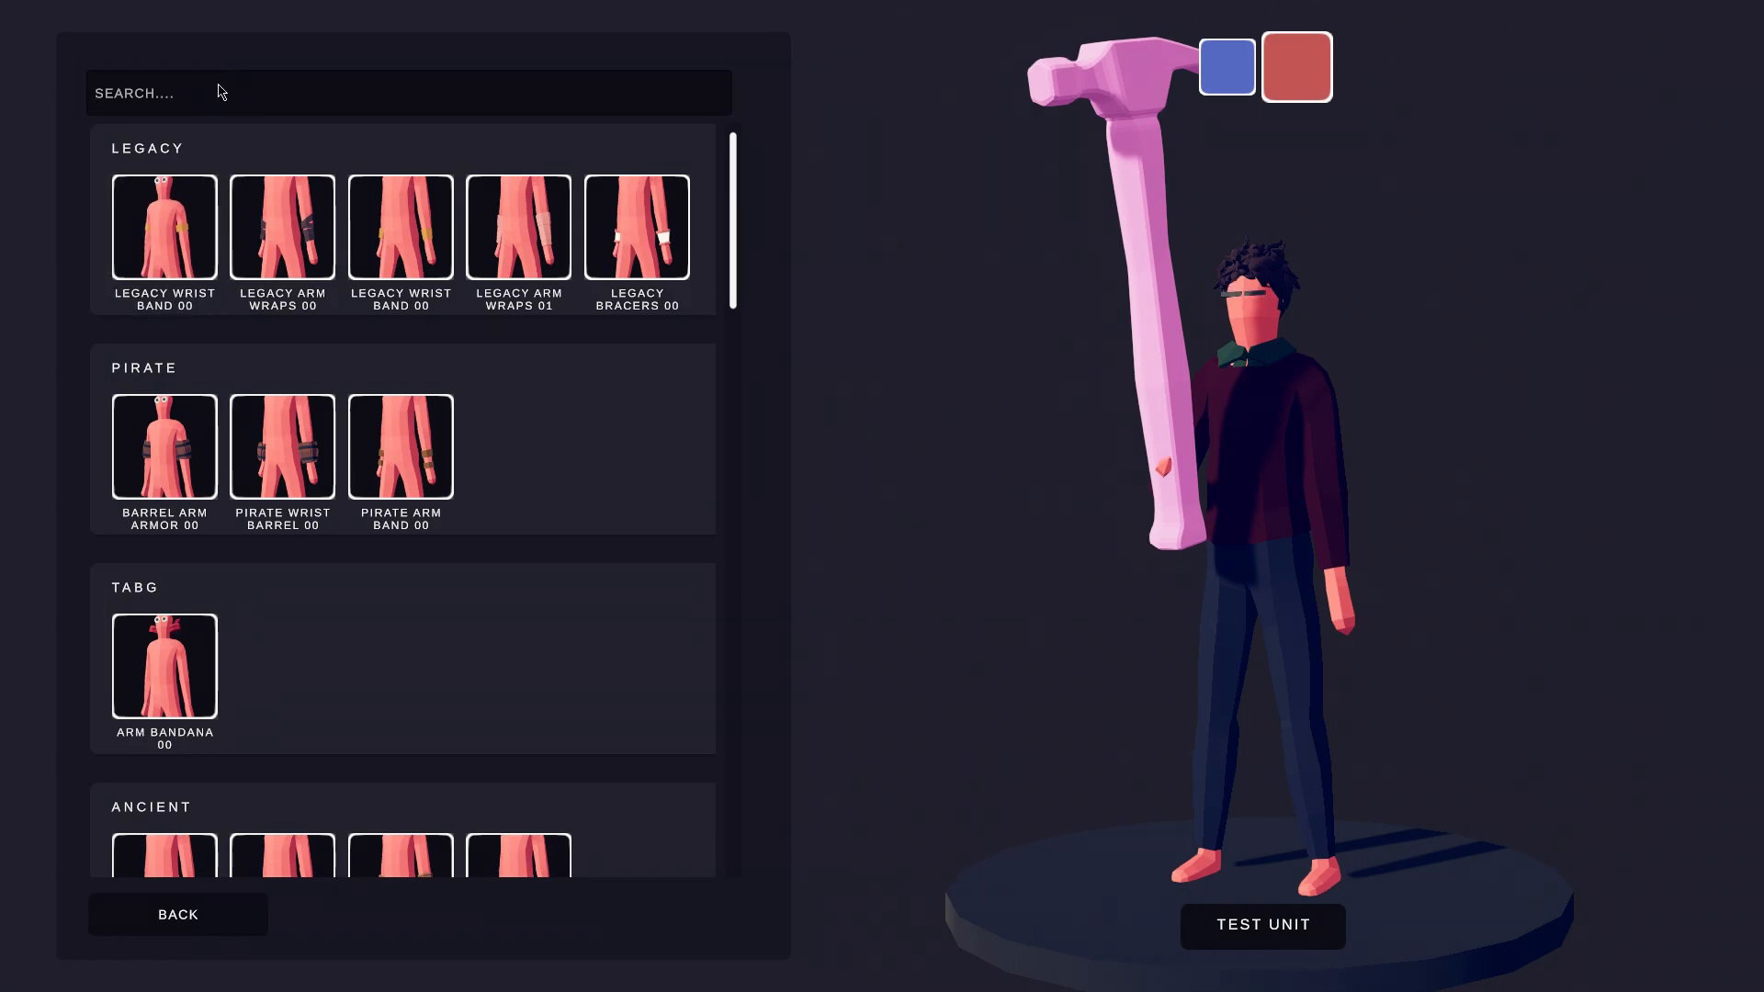
type("WIL")
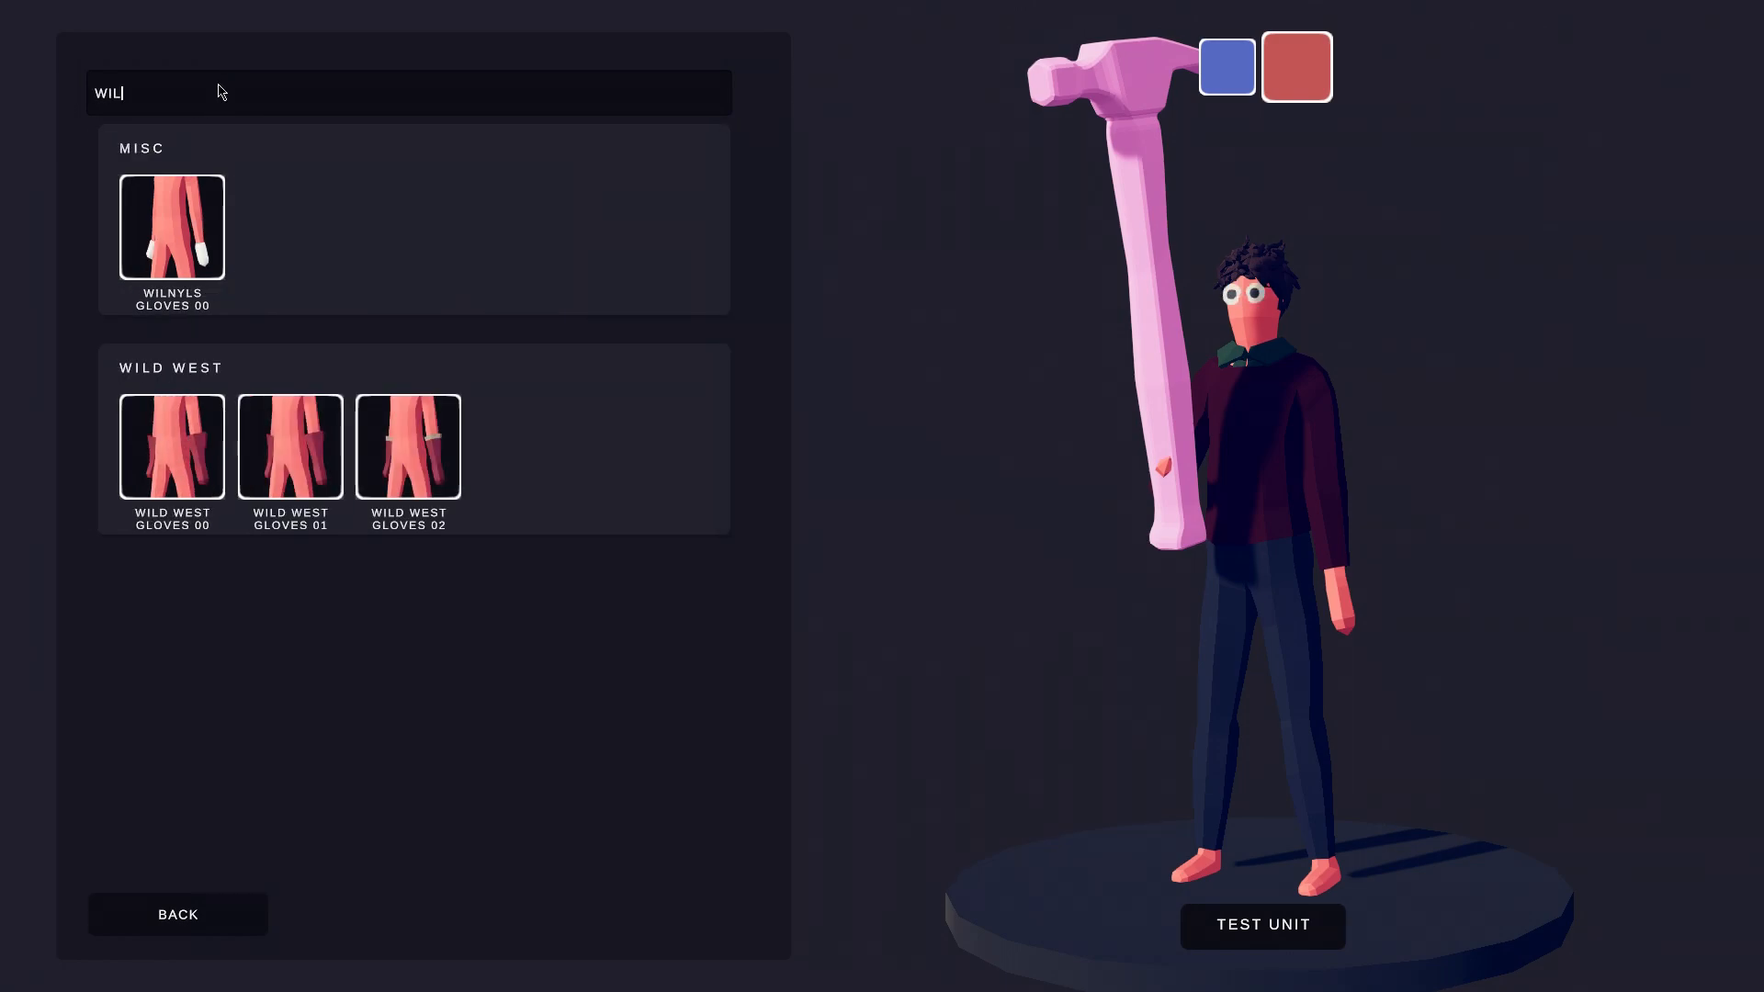
left_click(172, 226)
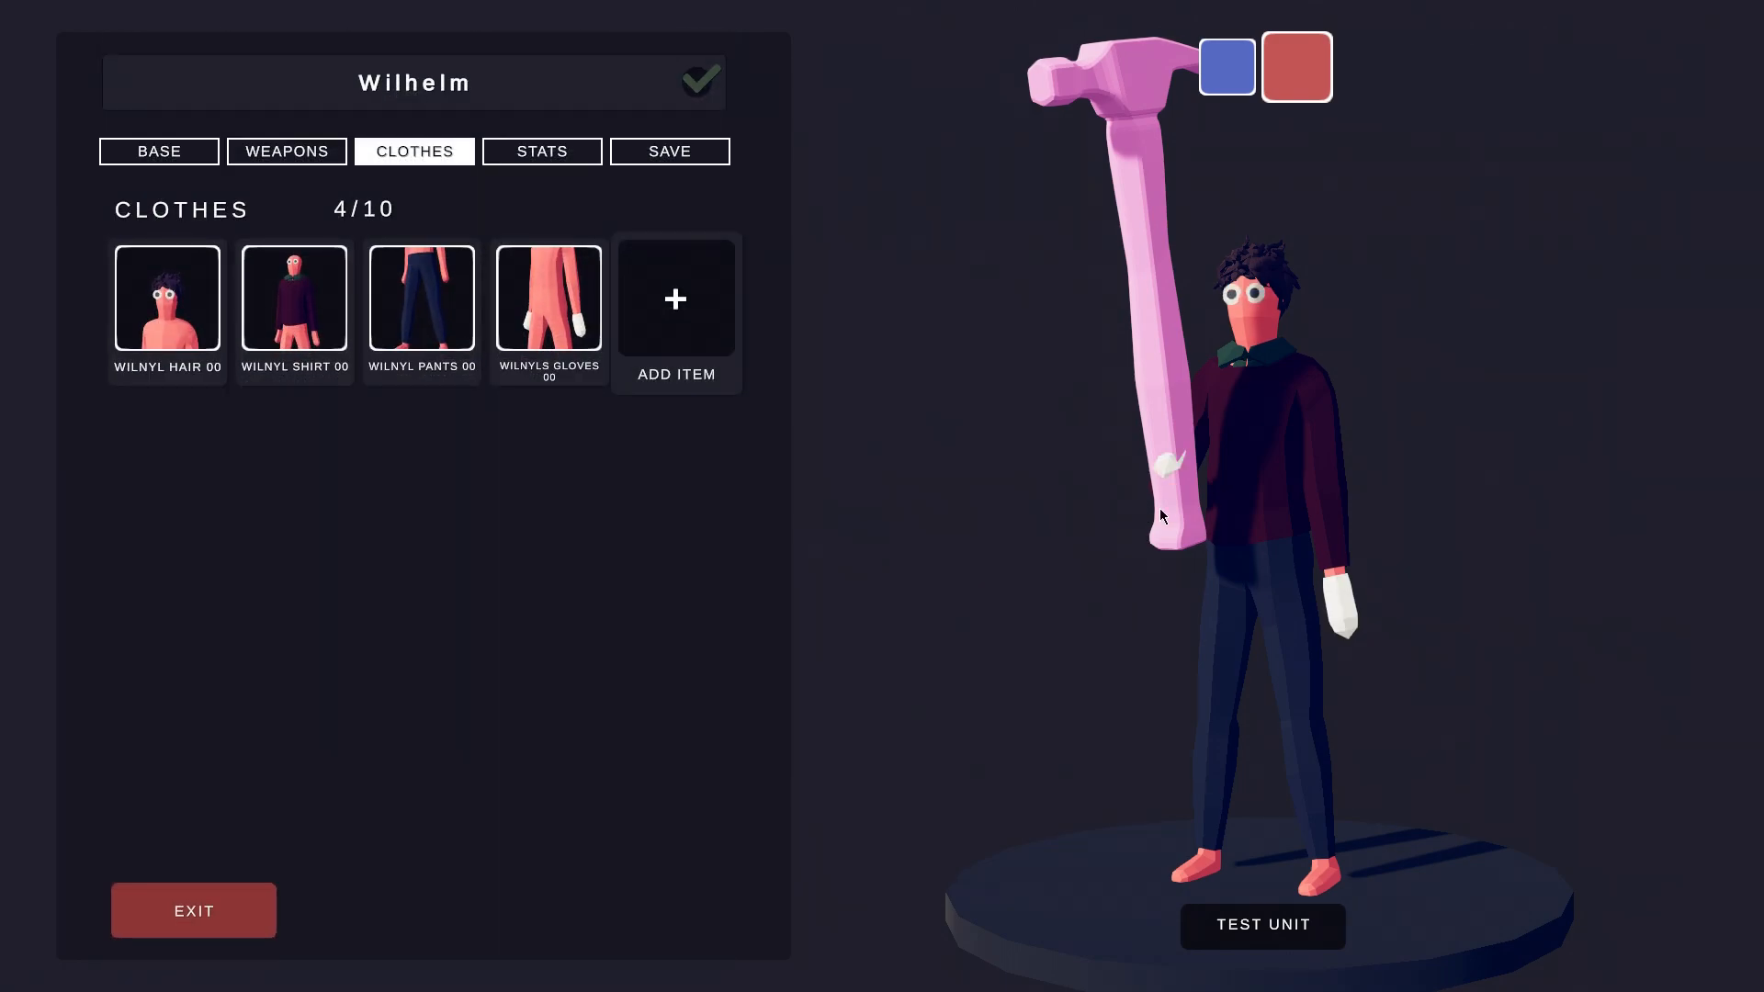
left_click(547, 299)
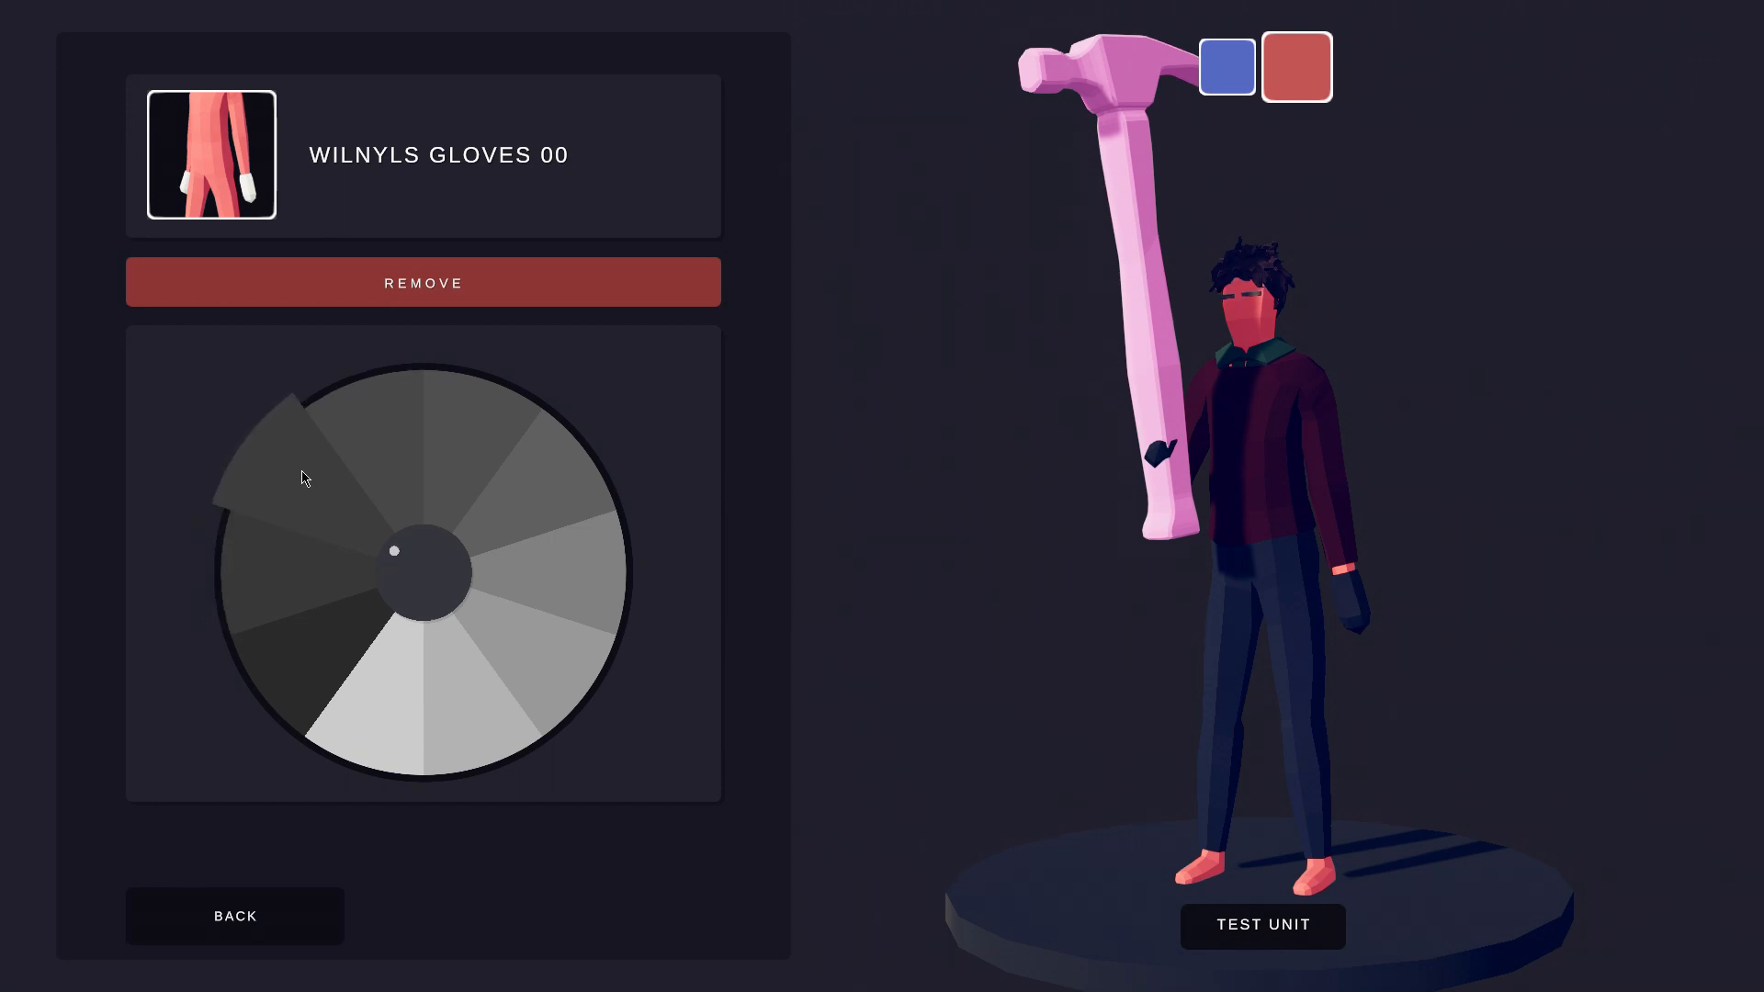
left_click(233, 915)
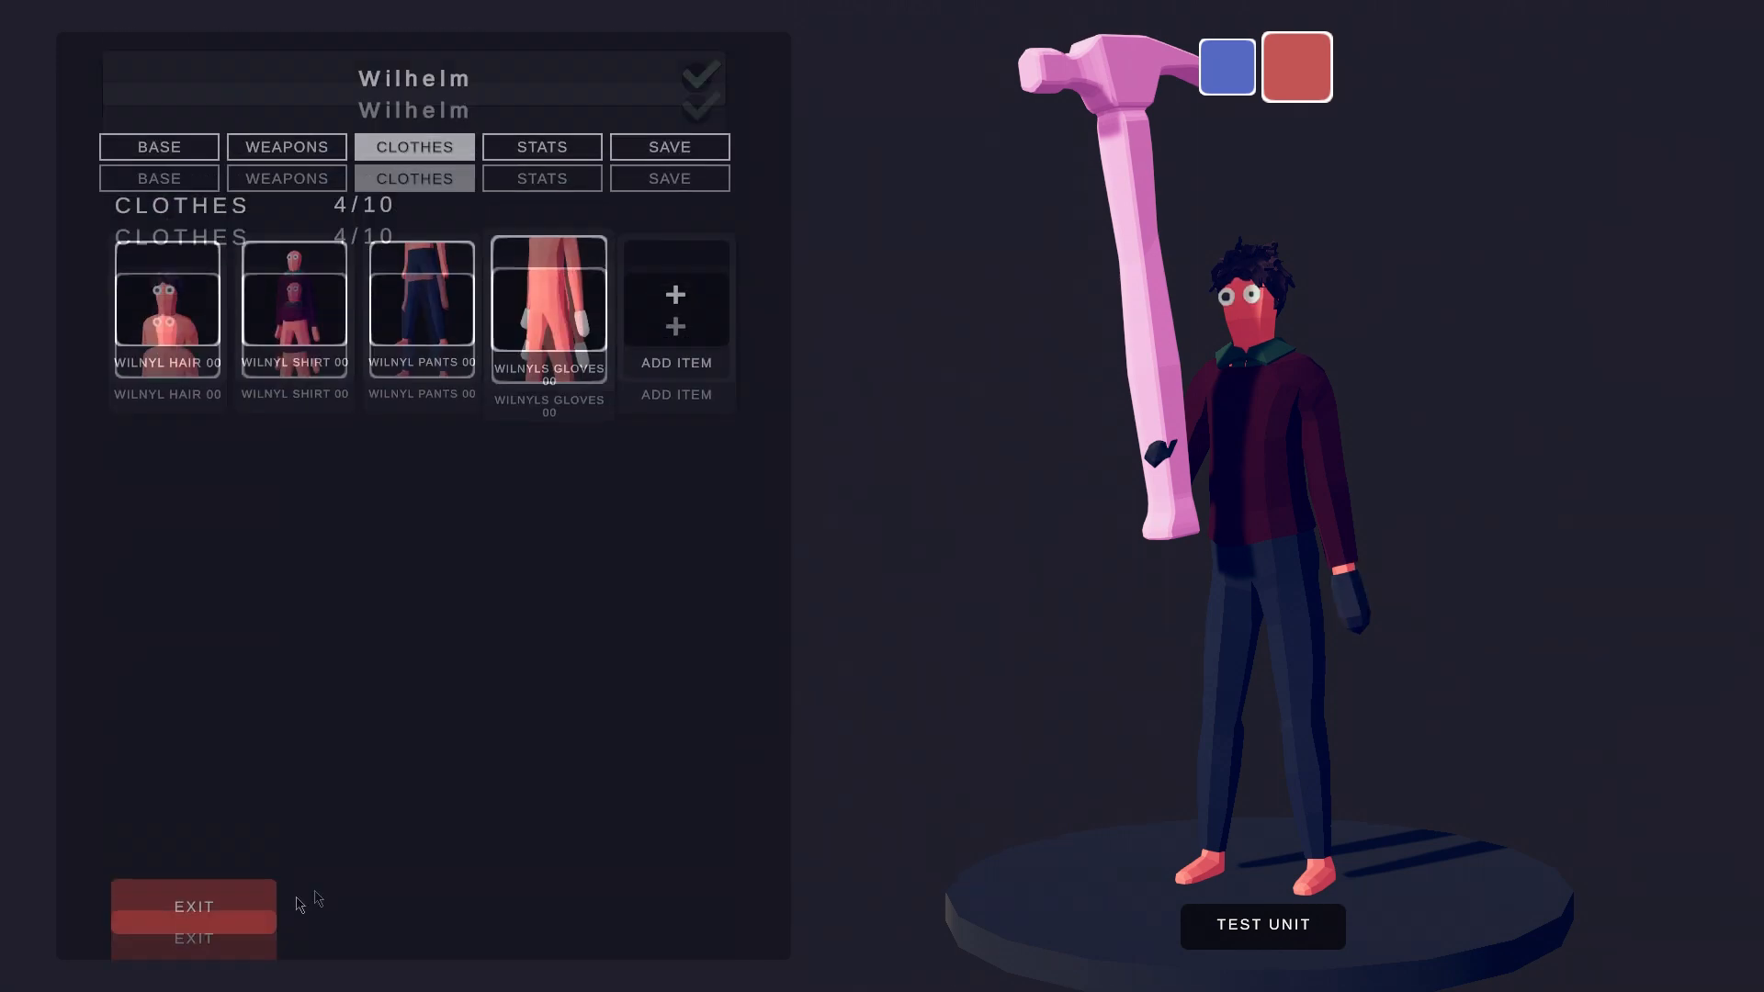
Add Wilnyls Sandals 00 from the Feet clothing, completing the five-item outfit.
left_click(675, 309)
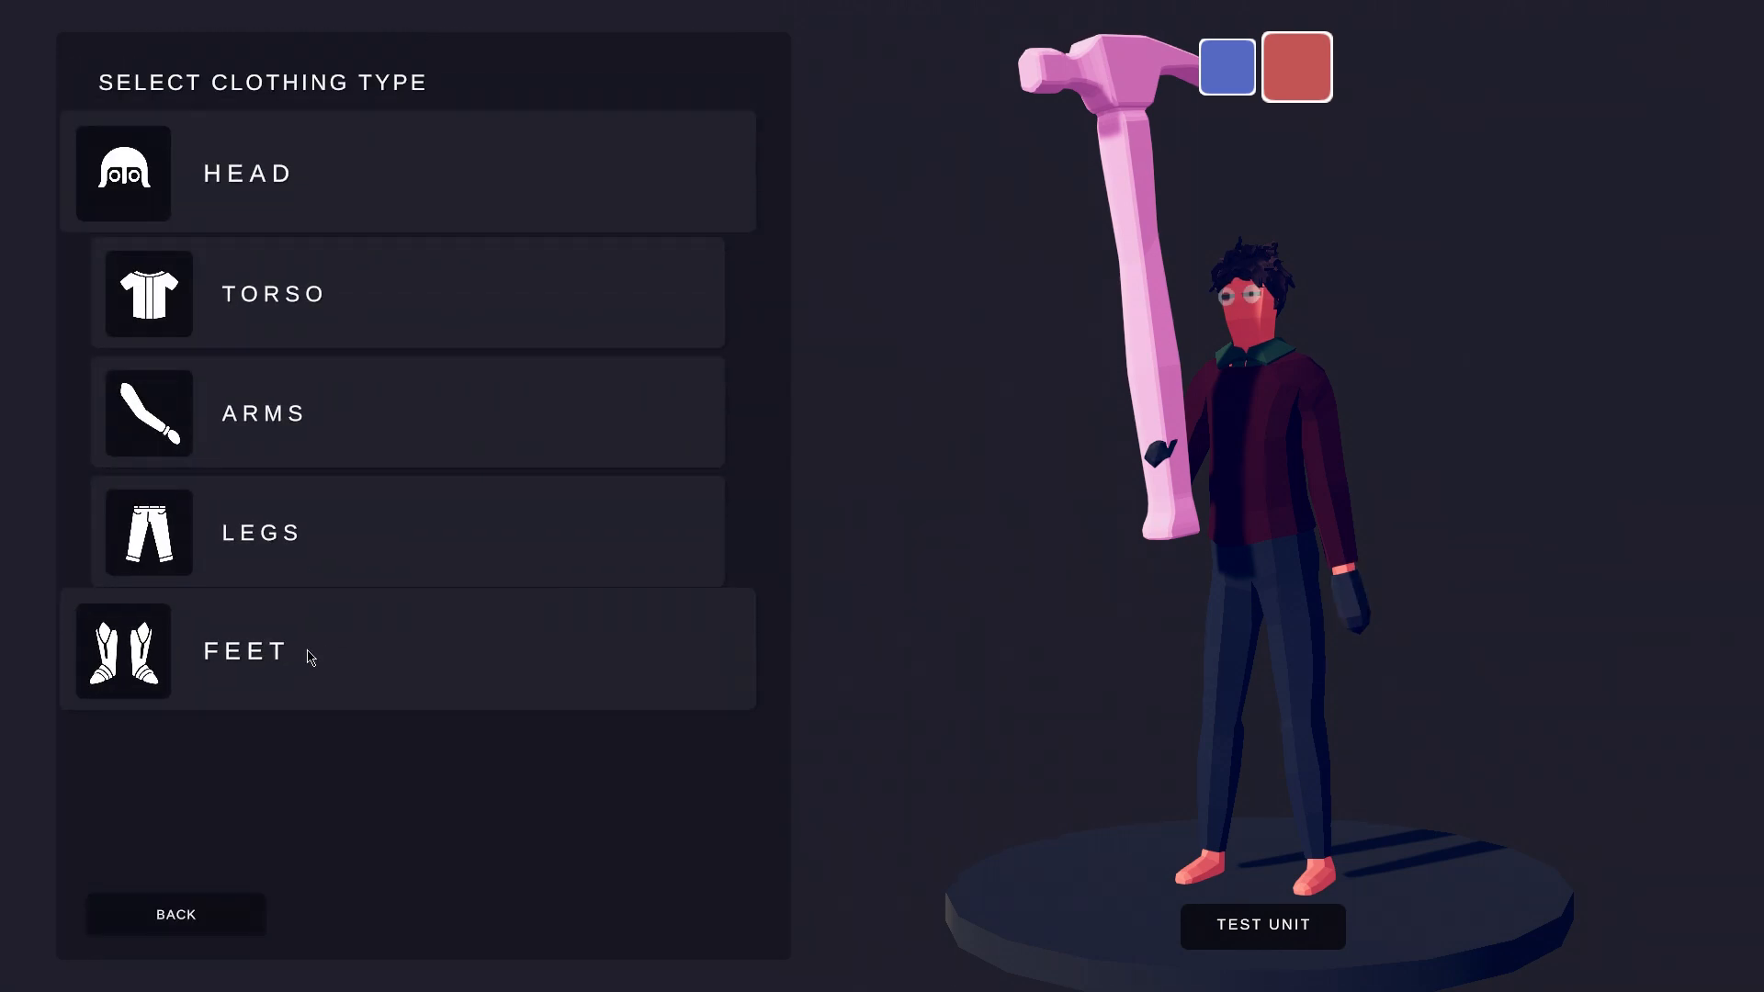
type("WI")
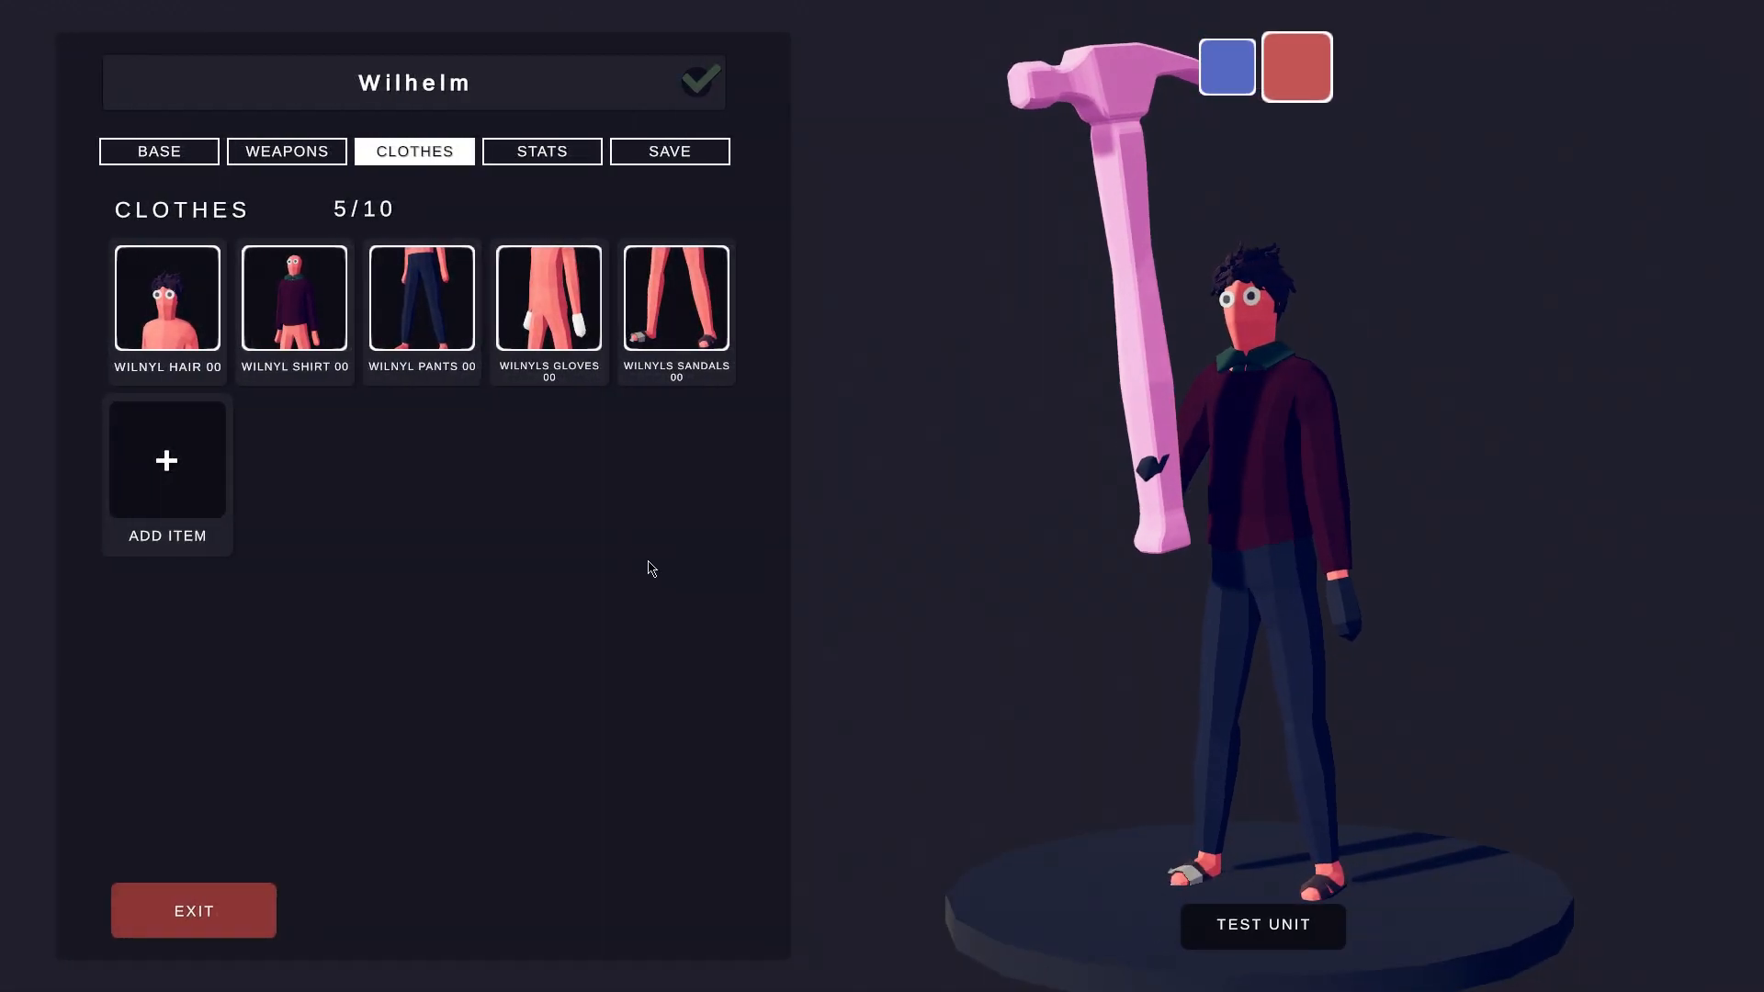
left_click(540, 151)
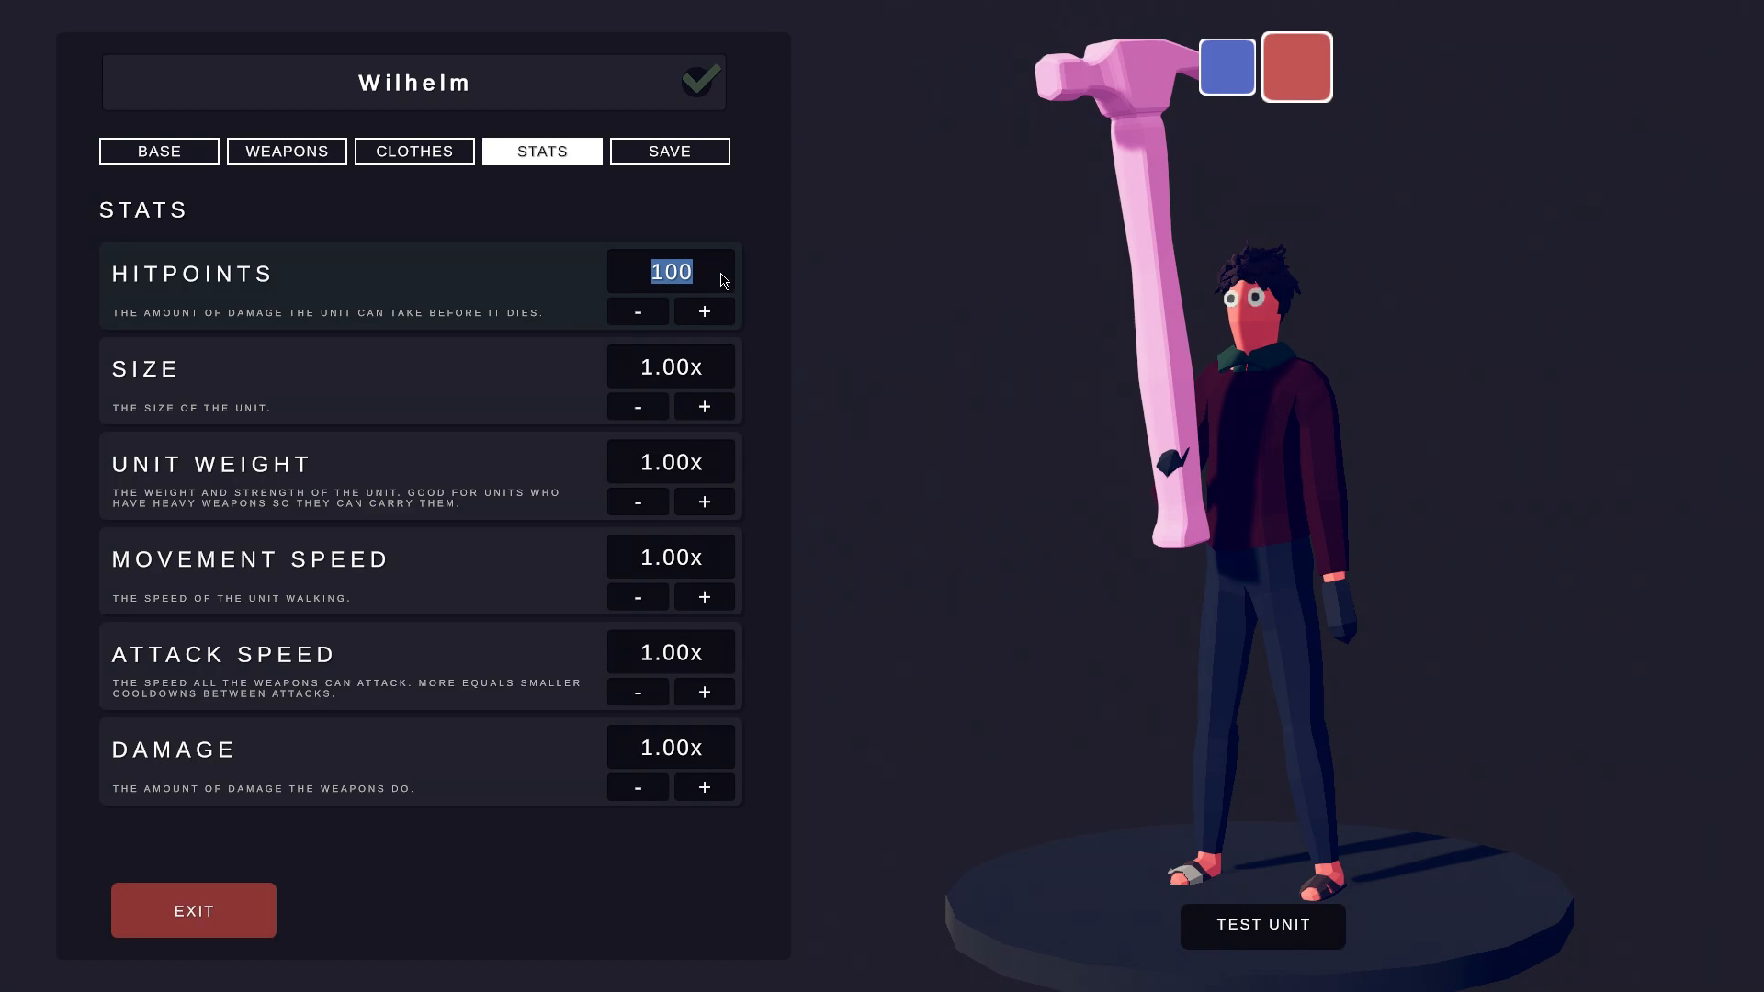
Enter 250 in Wilhelm's Hitpoints field.
type("2")
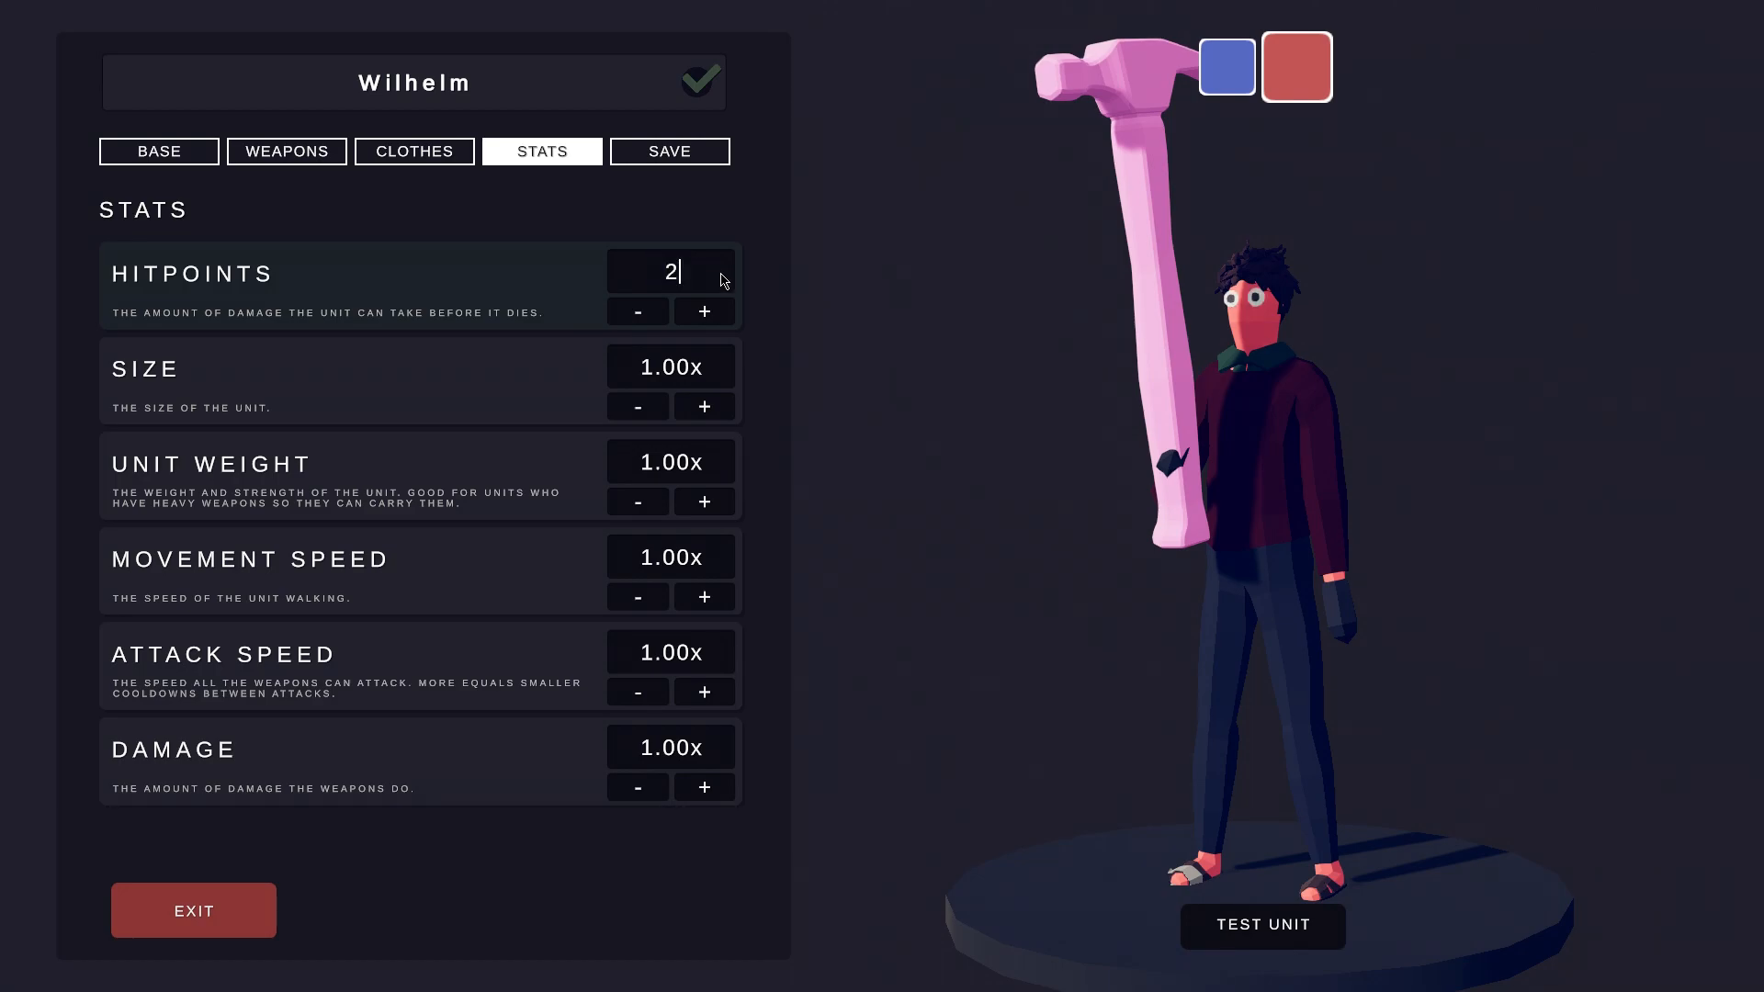
type("50")
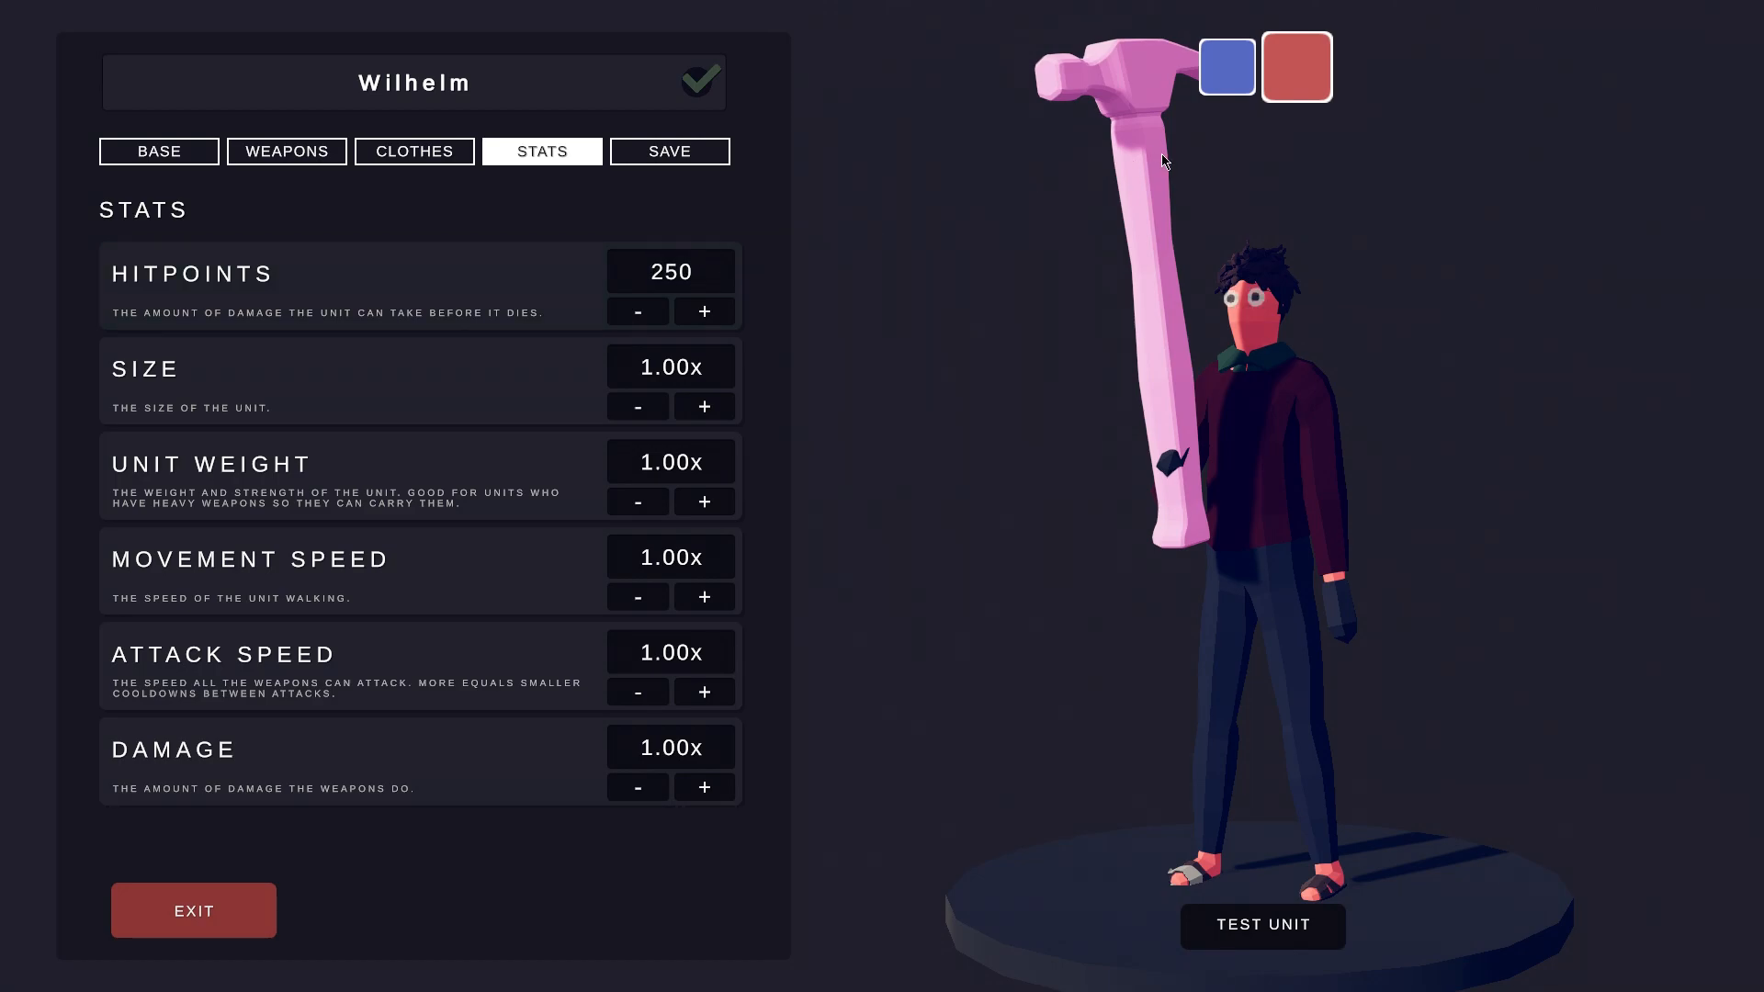
left_click(1263, 925)
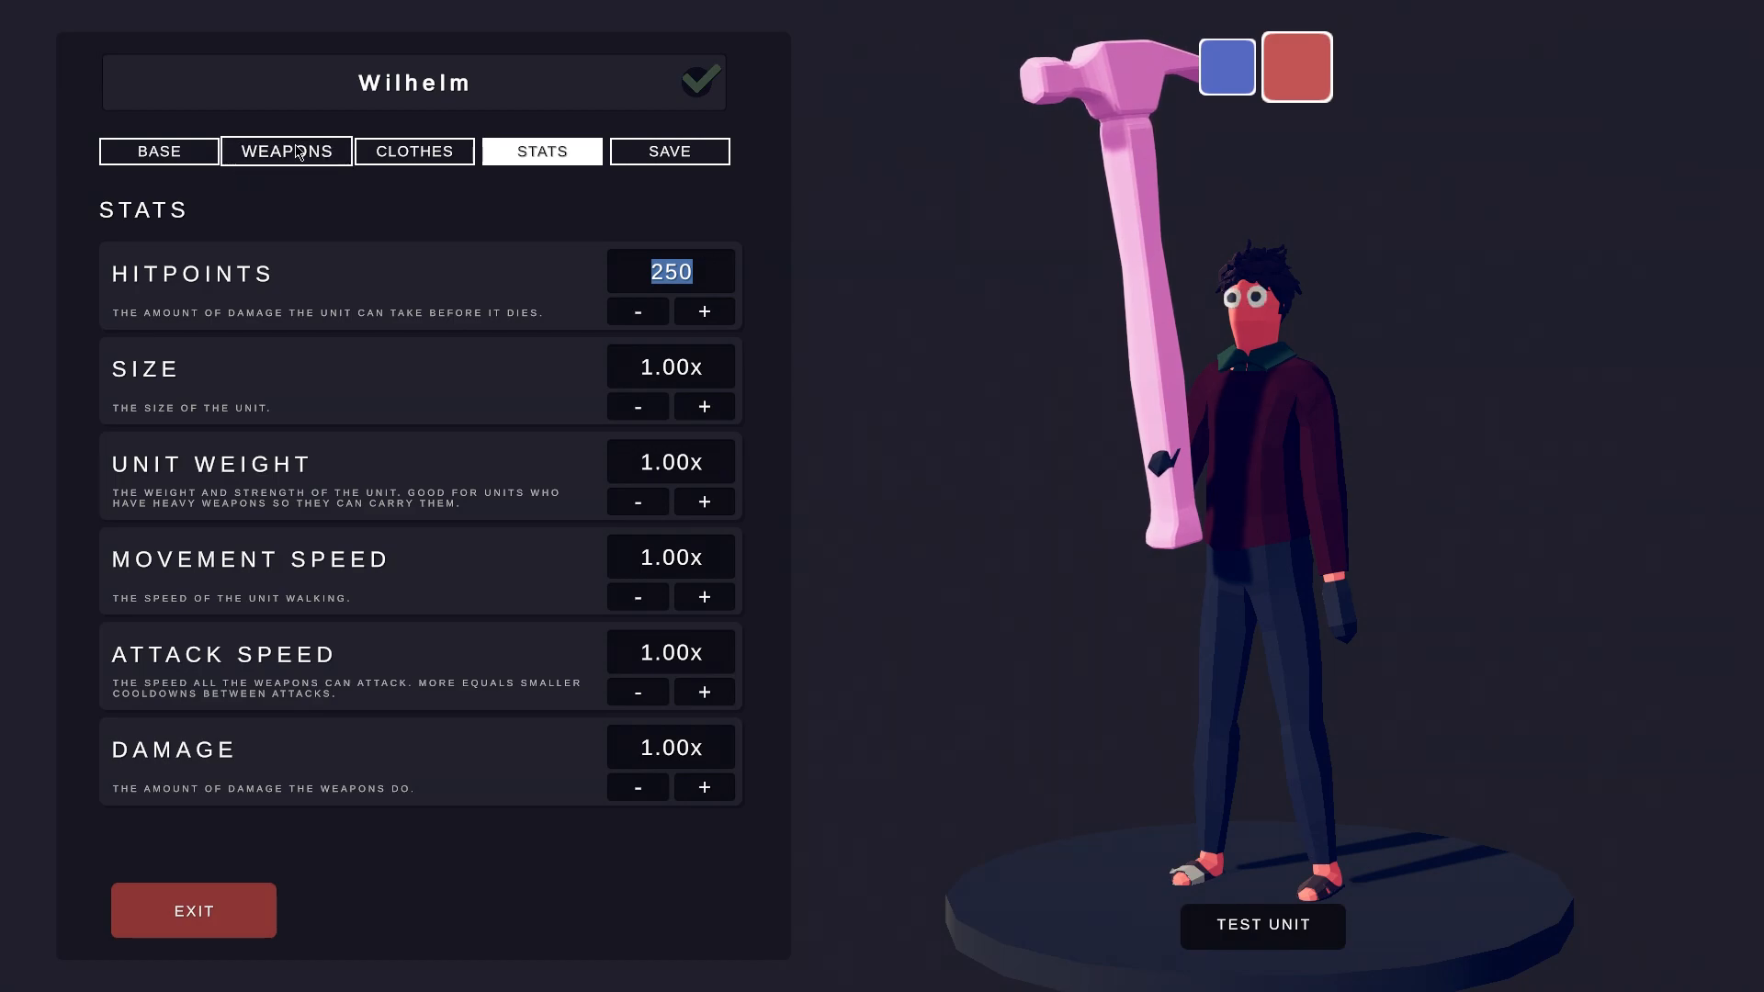
Add the Defensive Projectile Block ability, showing an auto unit cost of 3000.
left_click(287, 150)
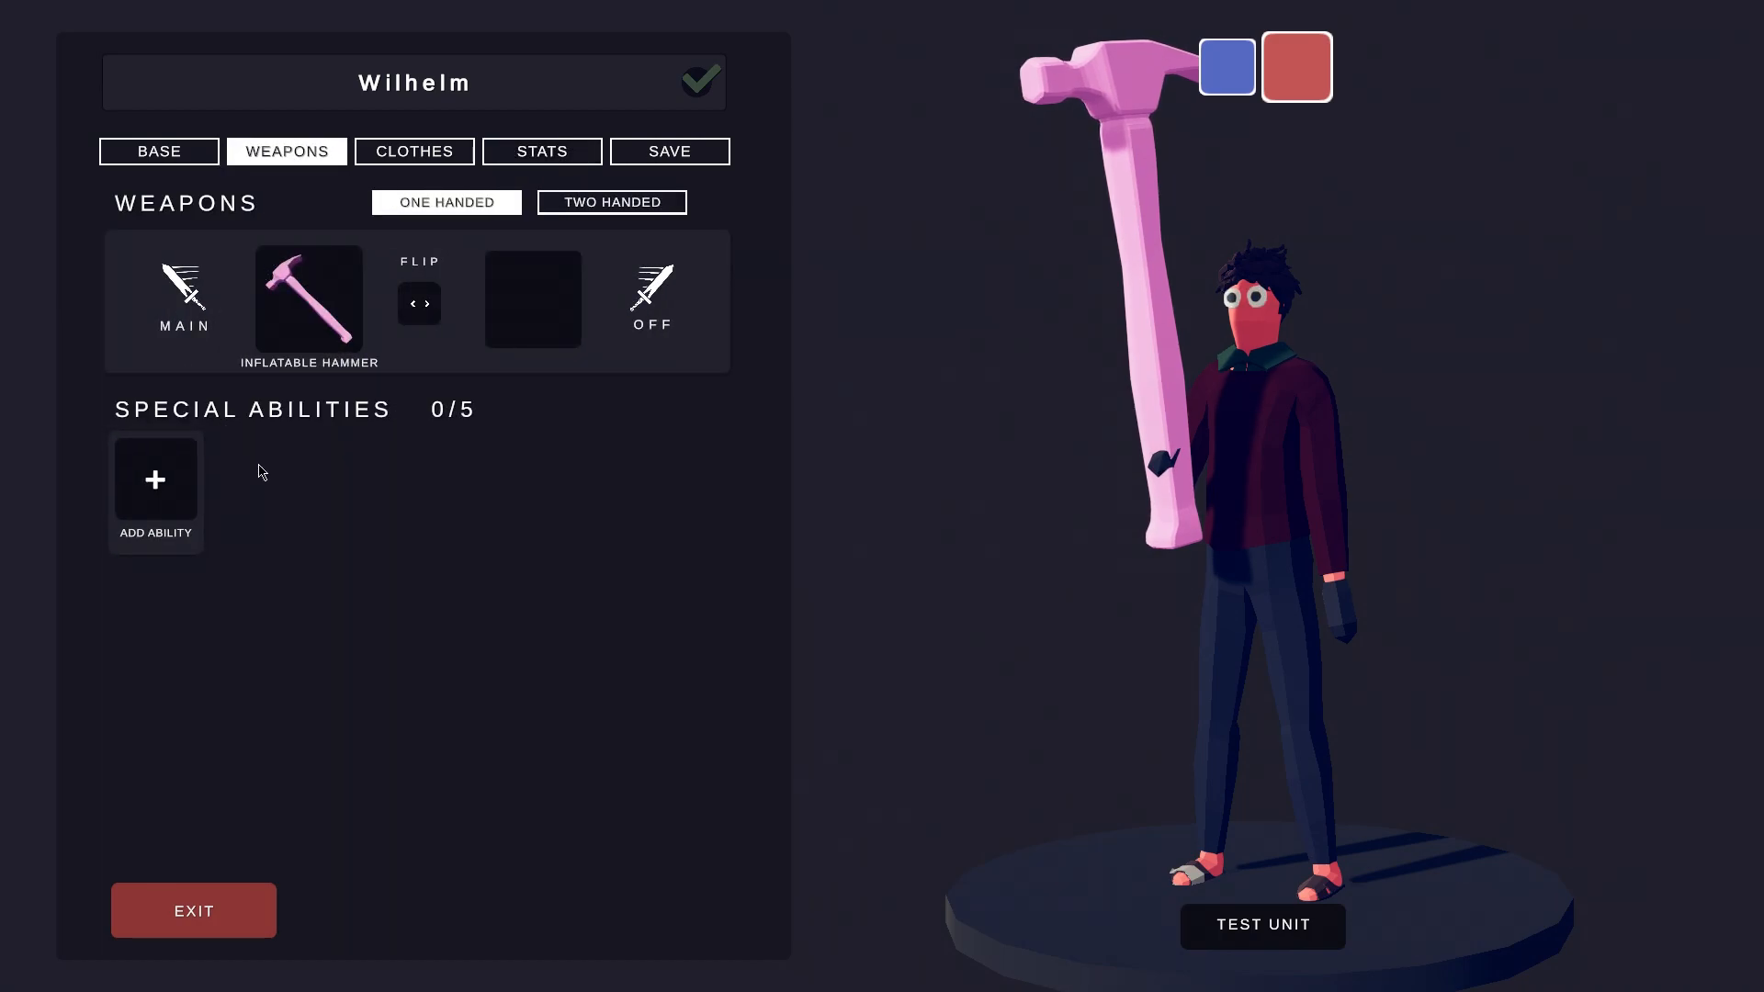
left_click(154, 492)
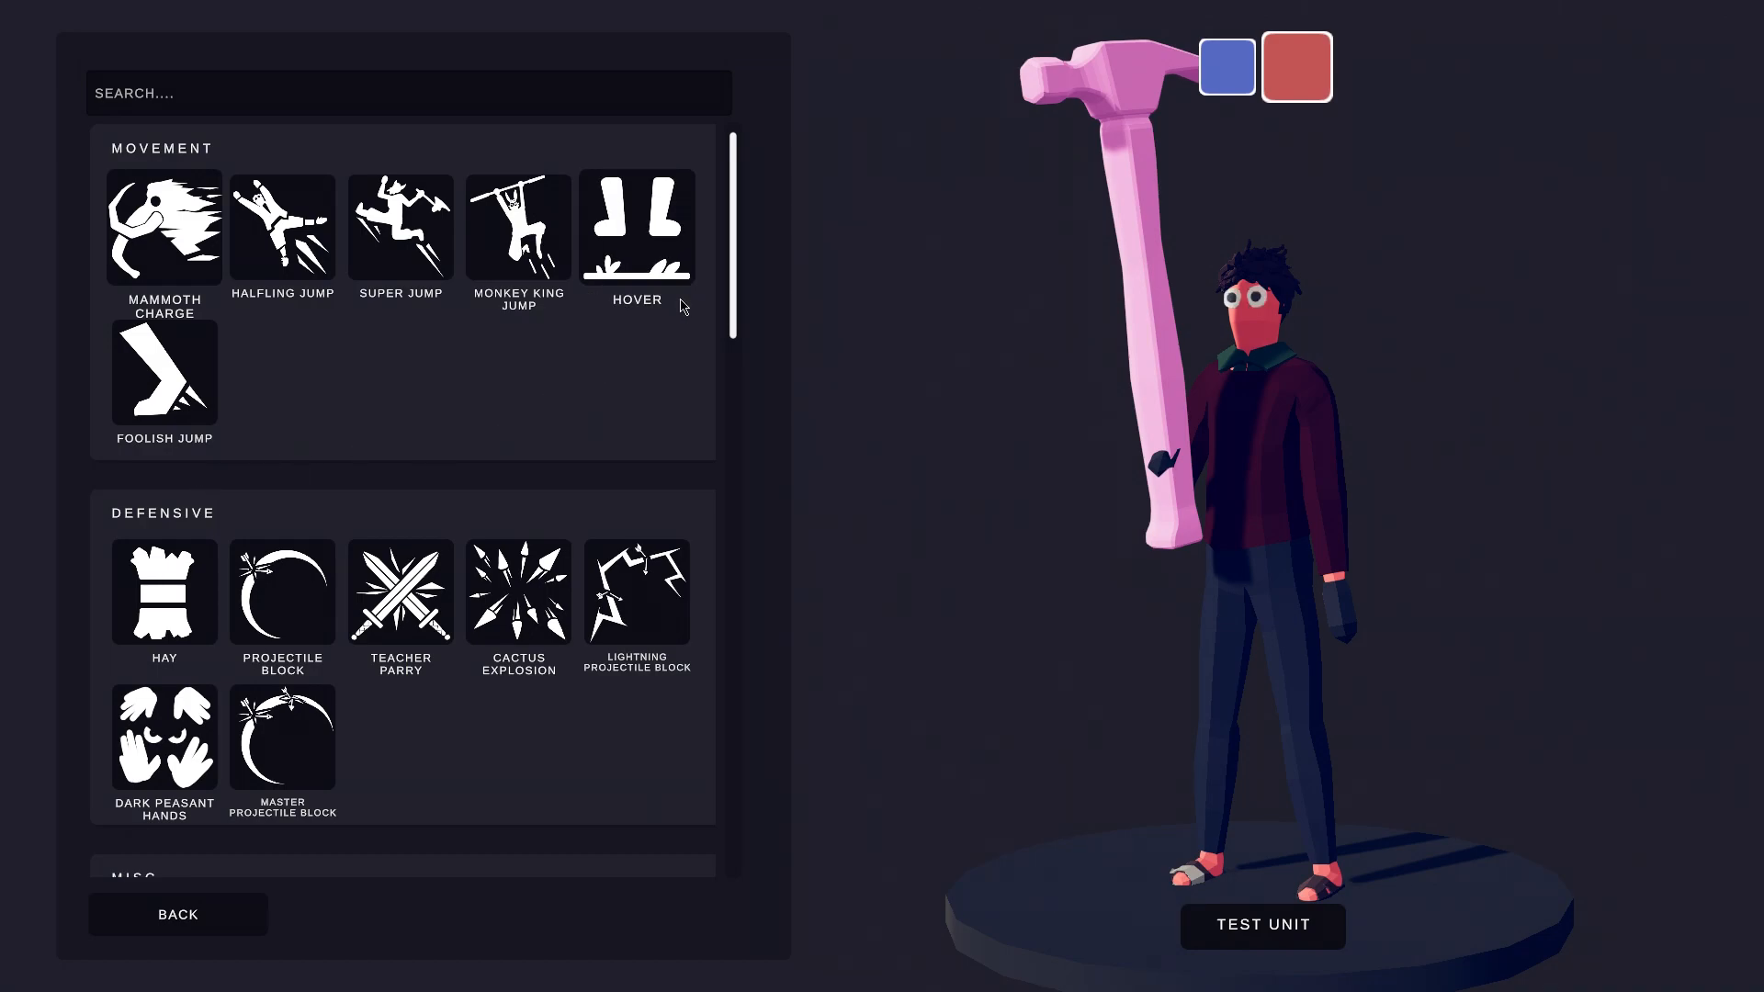
scroll("down", 3)
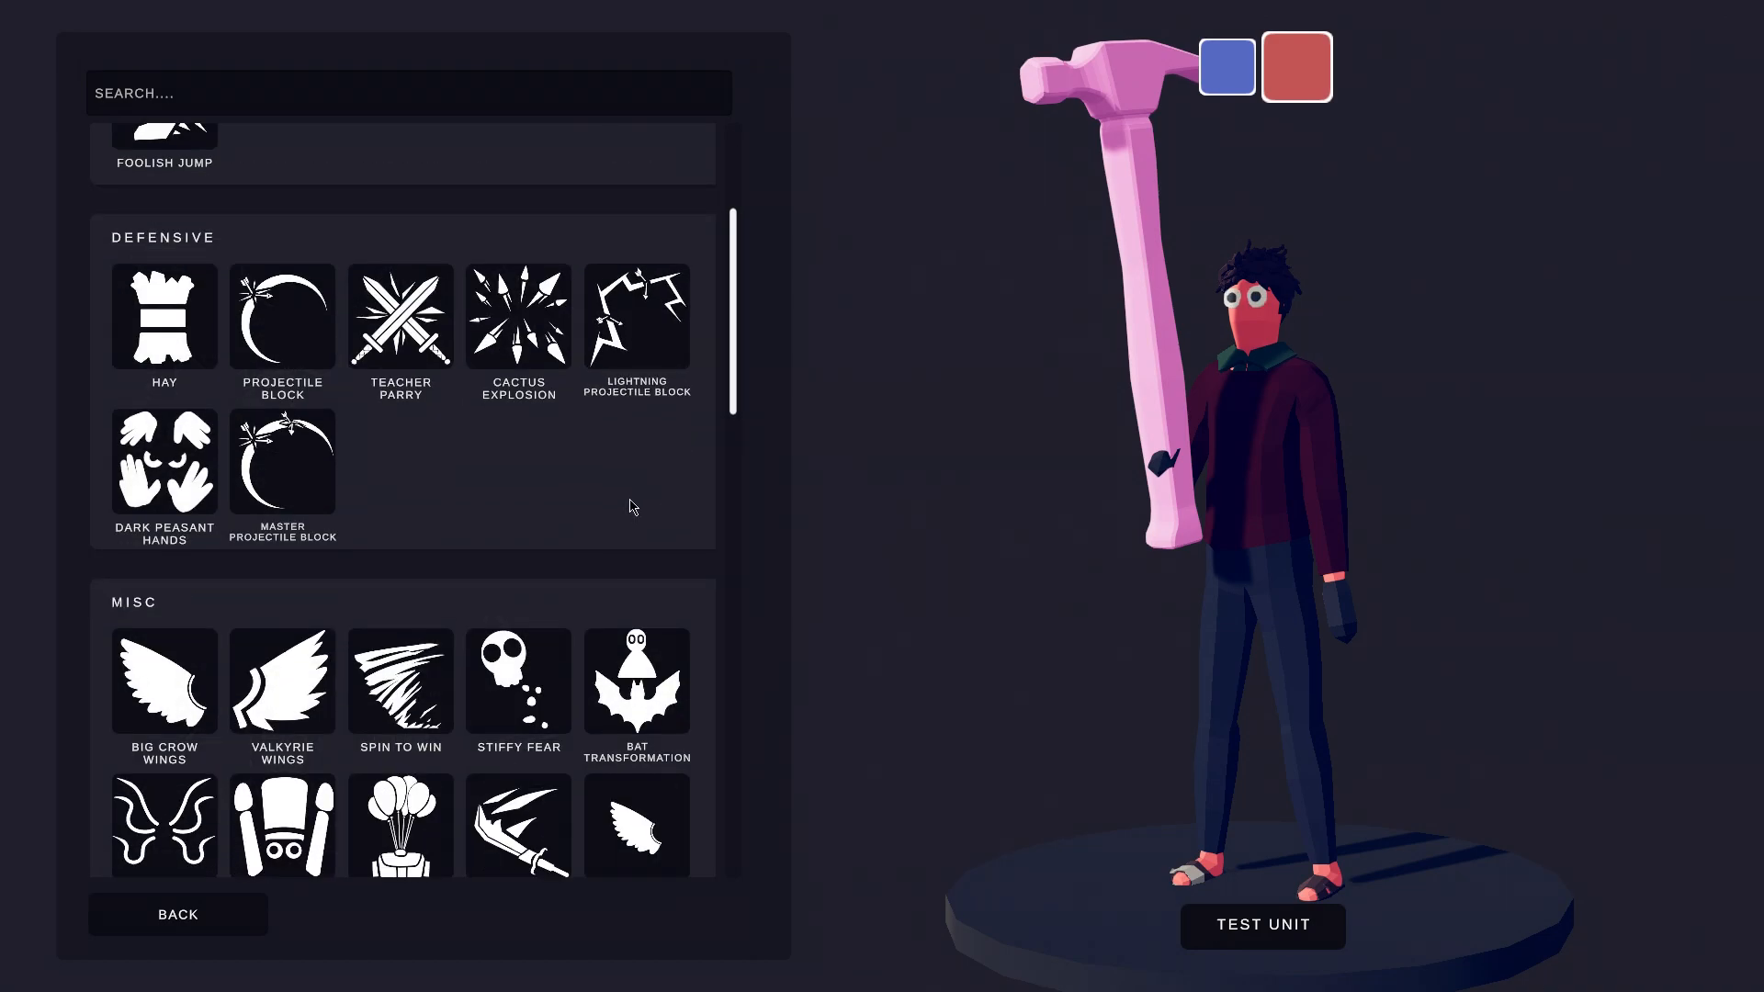
mouse_move(477, 483)
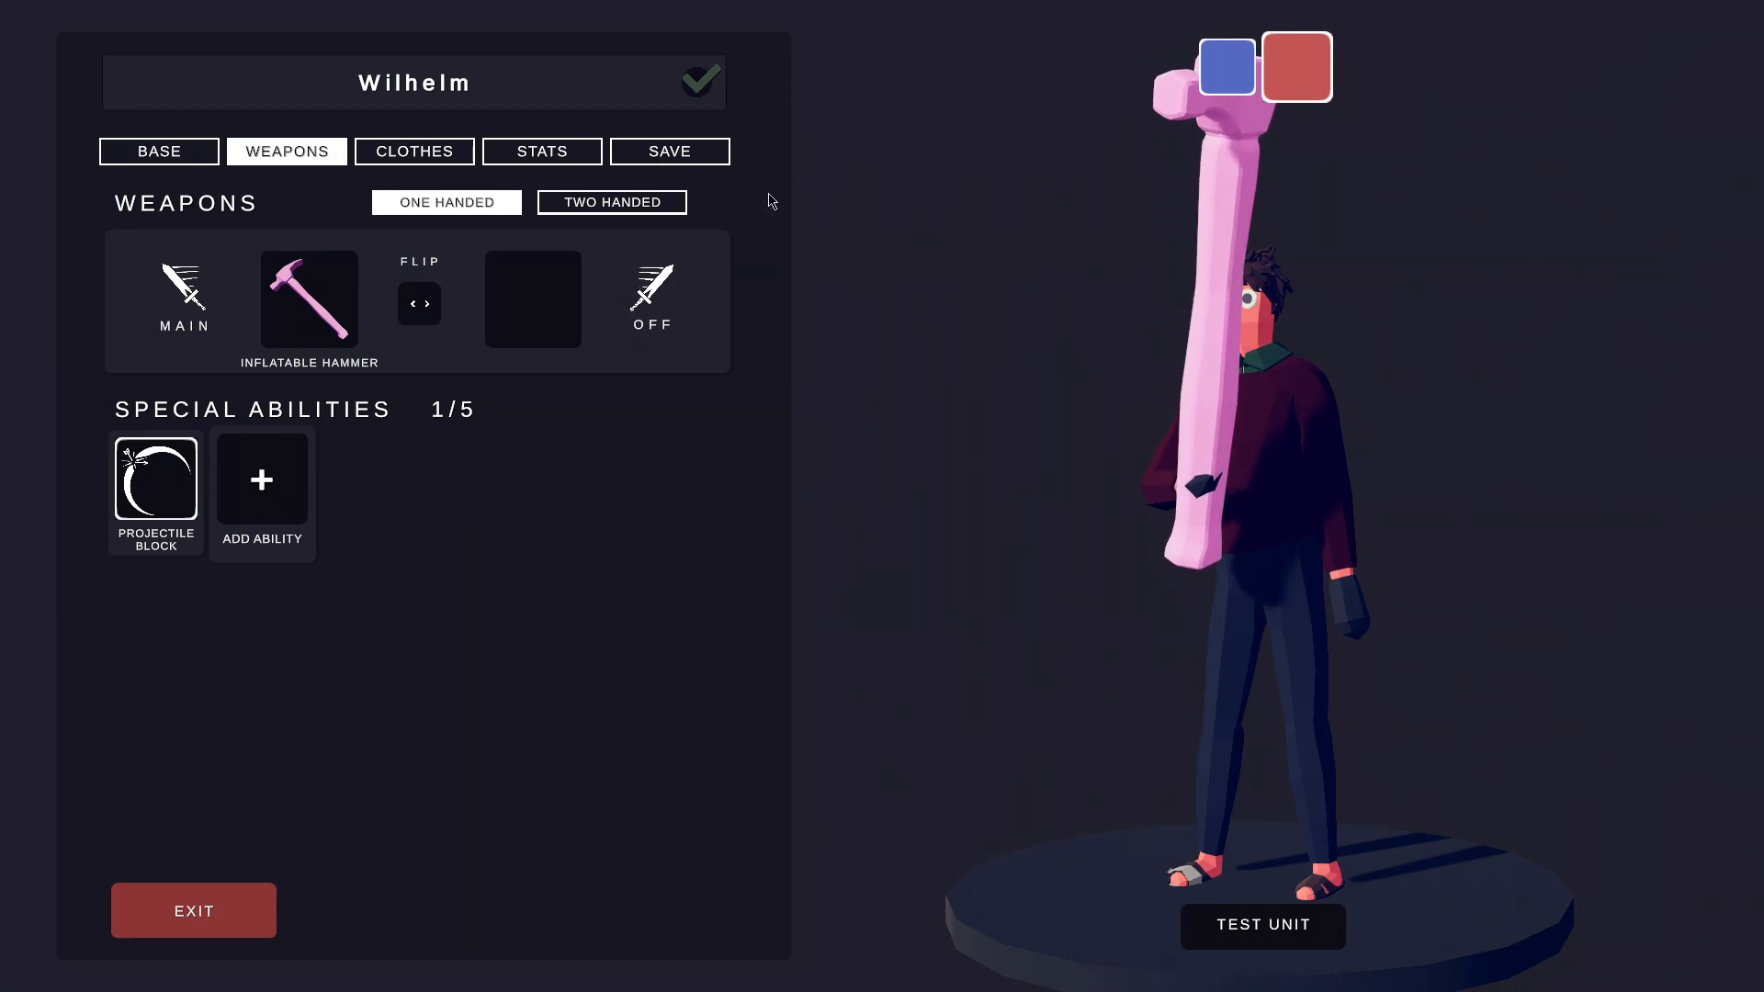
left_click(669, 151)
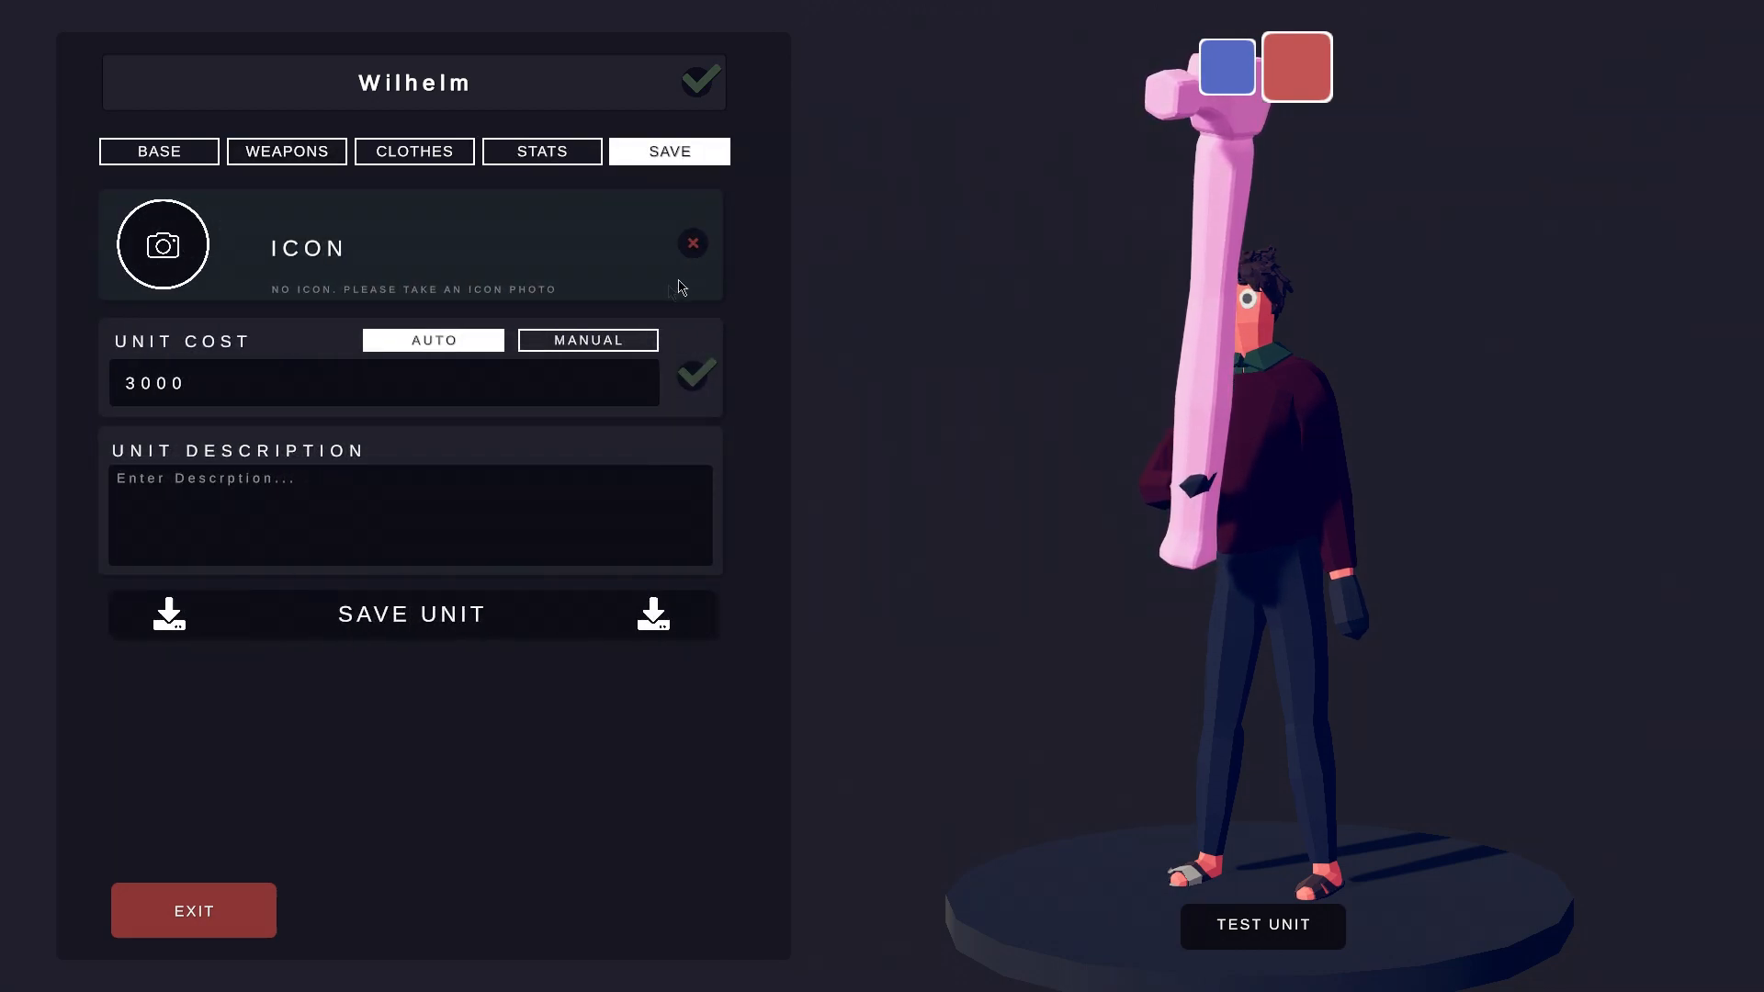
Take Wilhelm's icon photo and switch his unit cost to Manual.
left_click(162, 245)
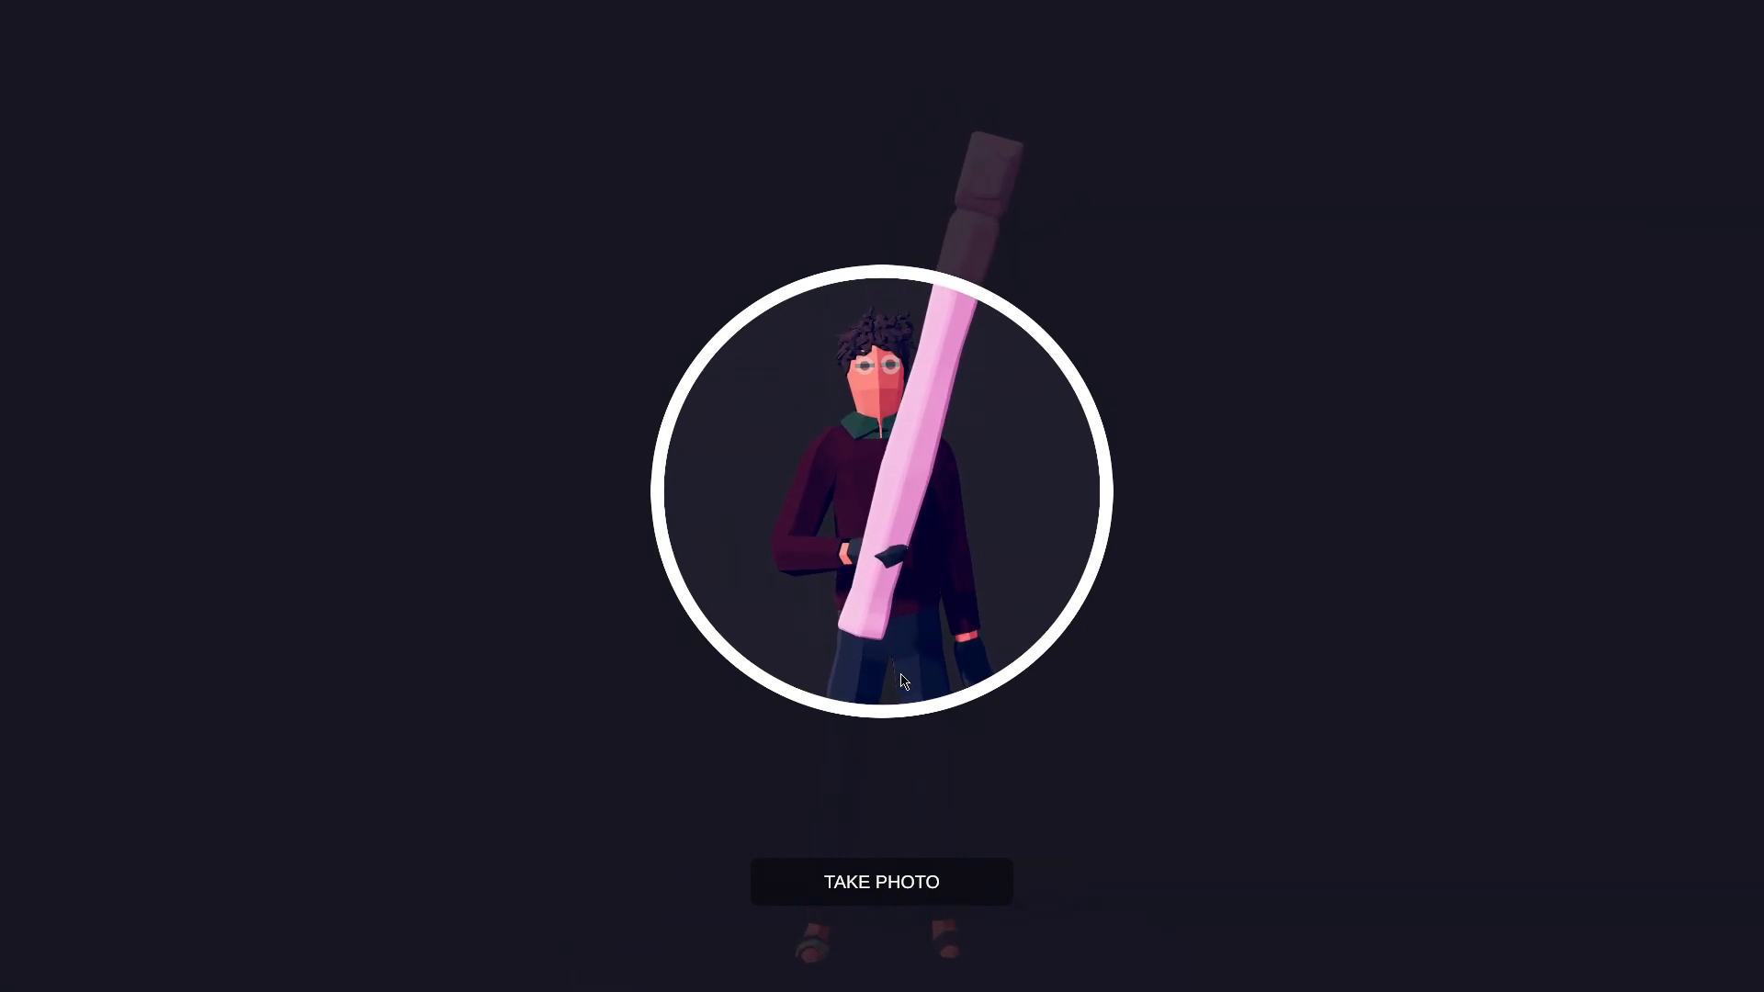
left_click(880, 880)
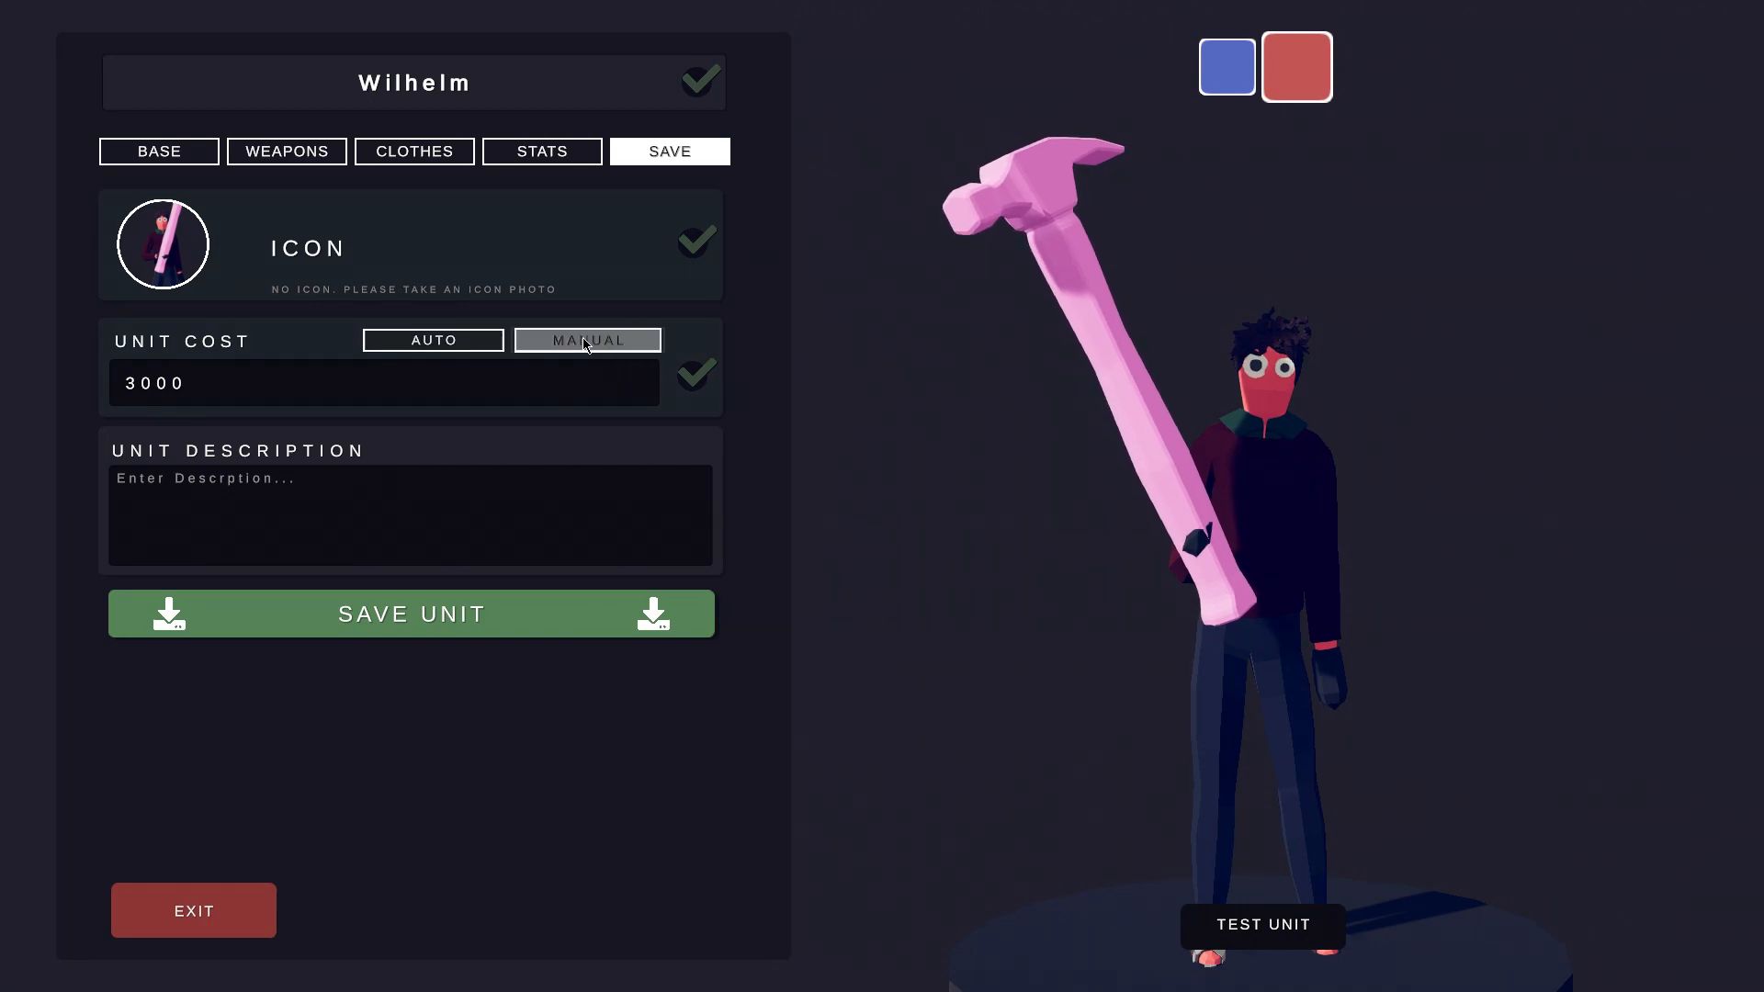
left_click(586, 340)
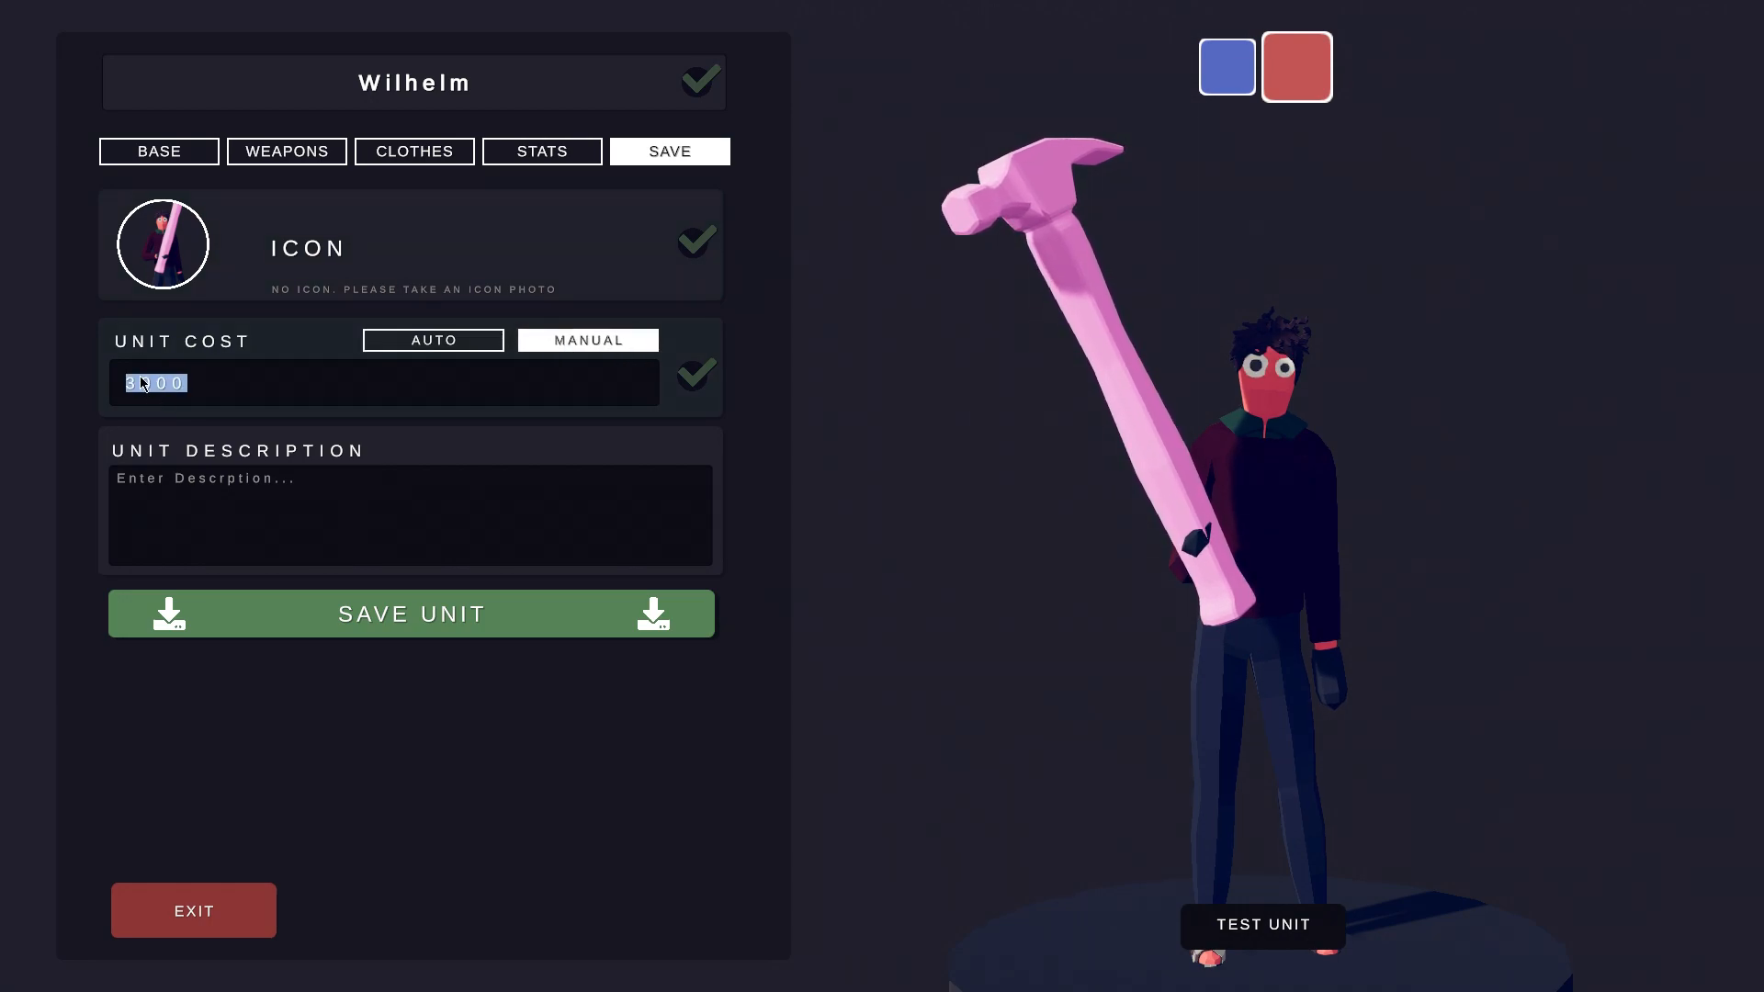